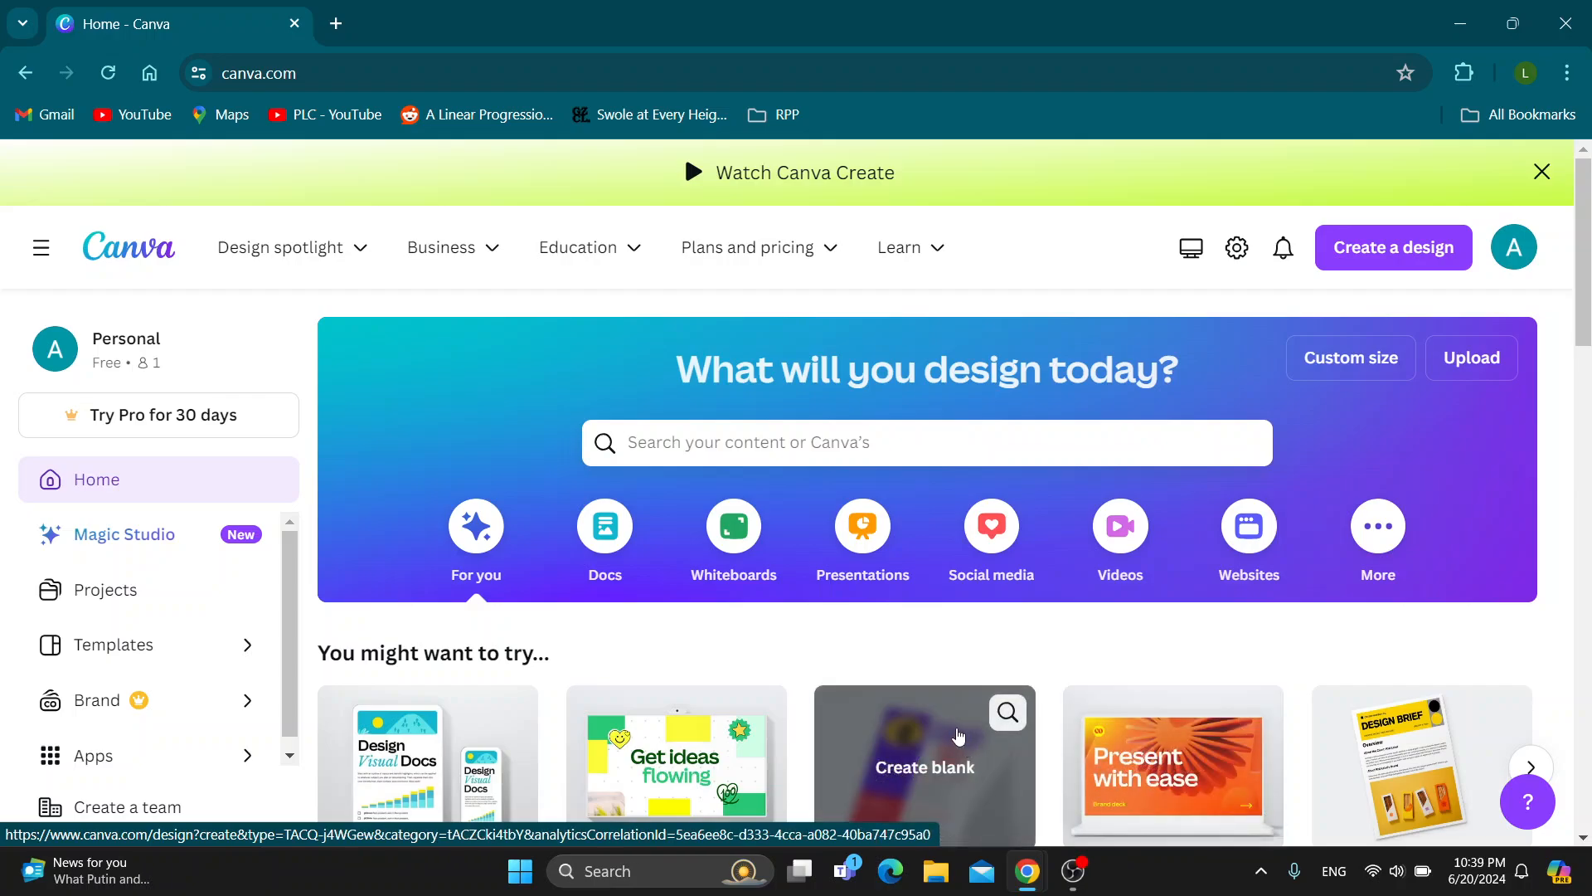
pyautogui.moveTo(904, 668)
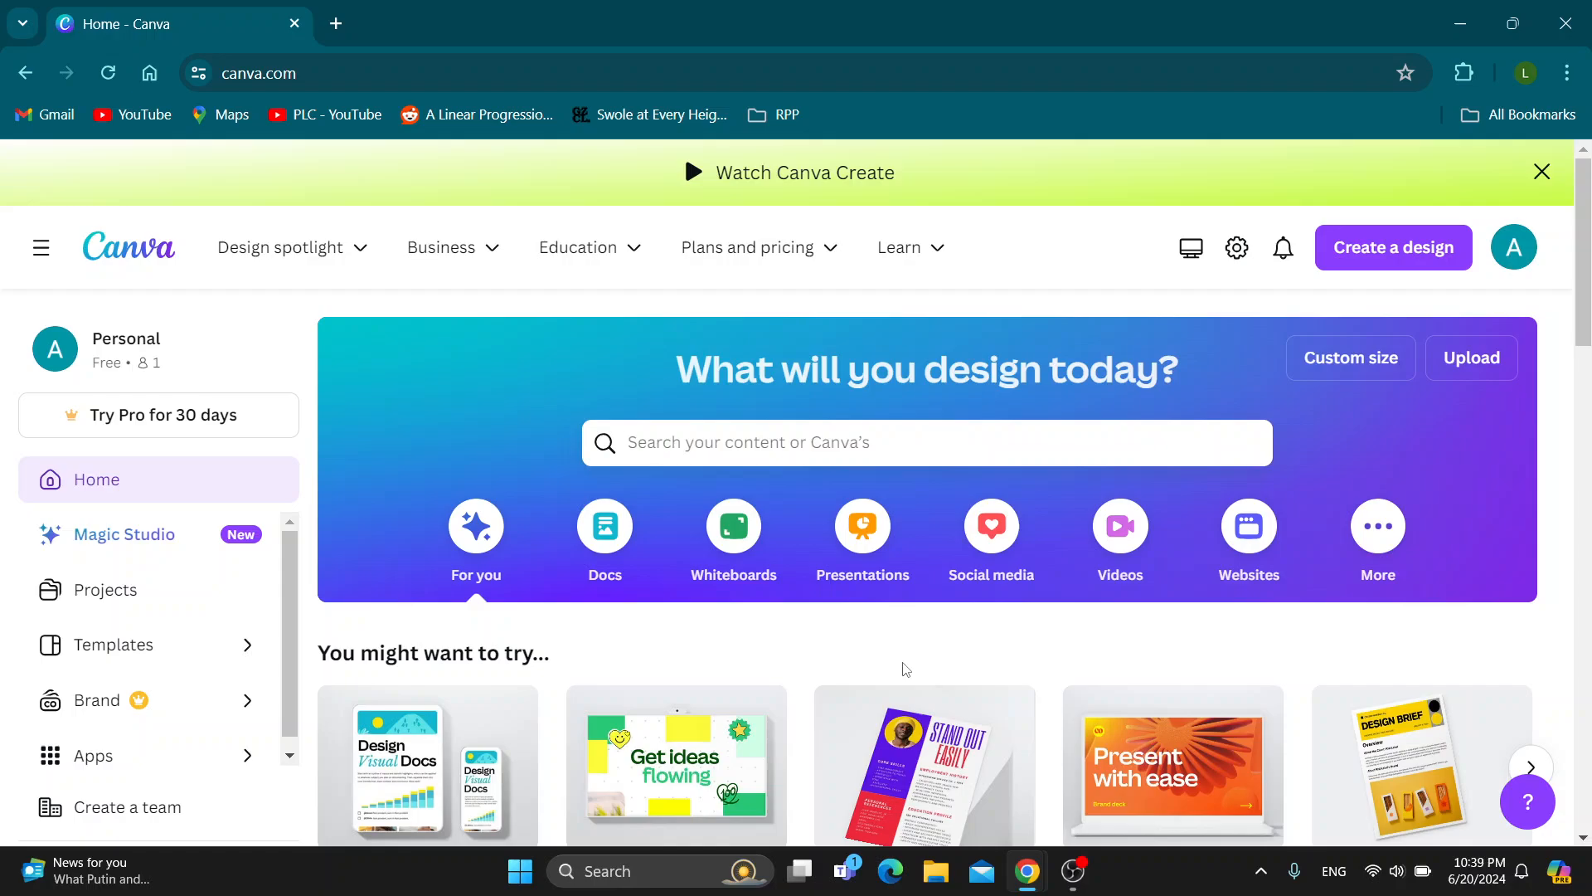
pyautogui.moveTo(826, 622)
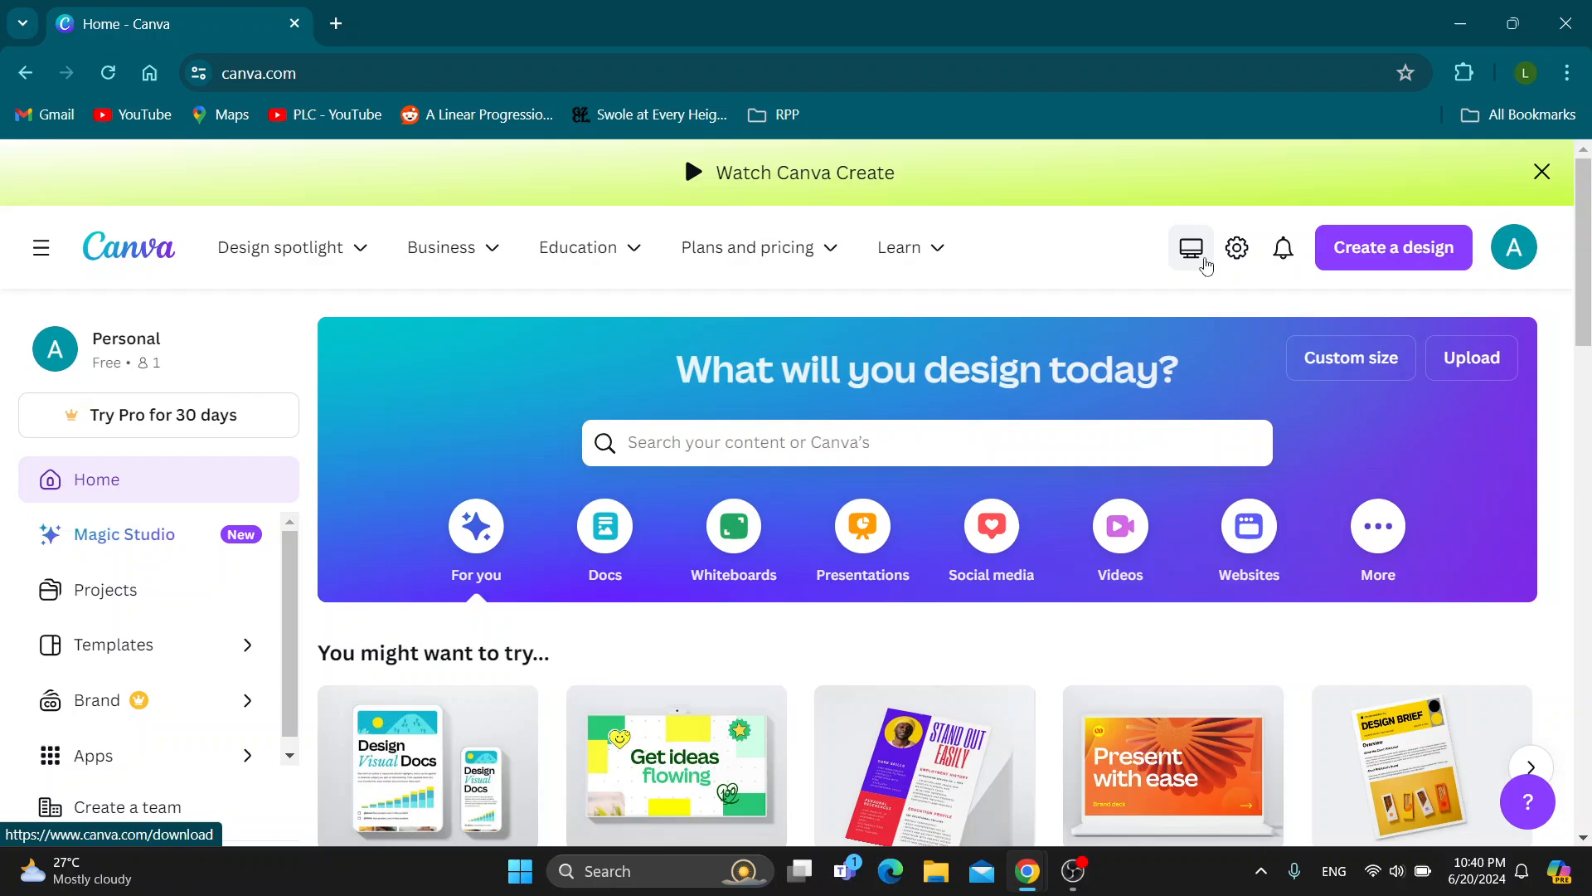
pyautogui.moveTo(1172, 330)
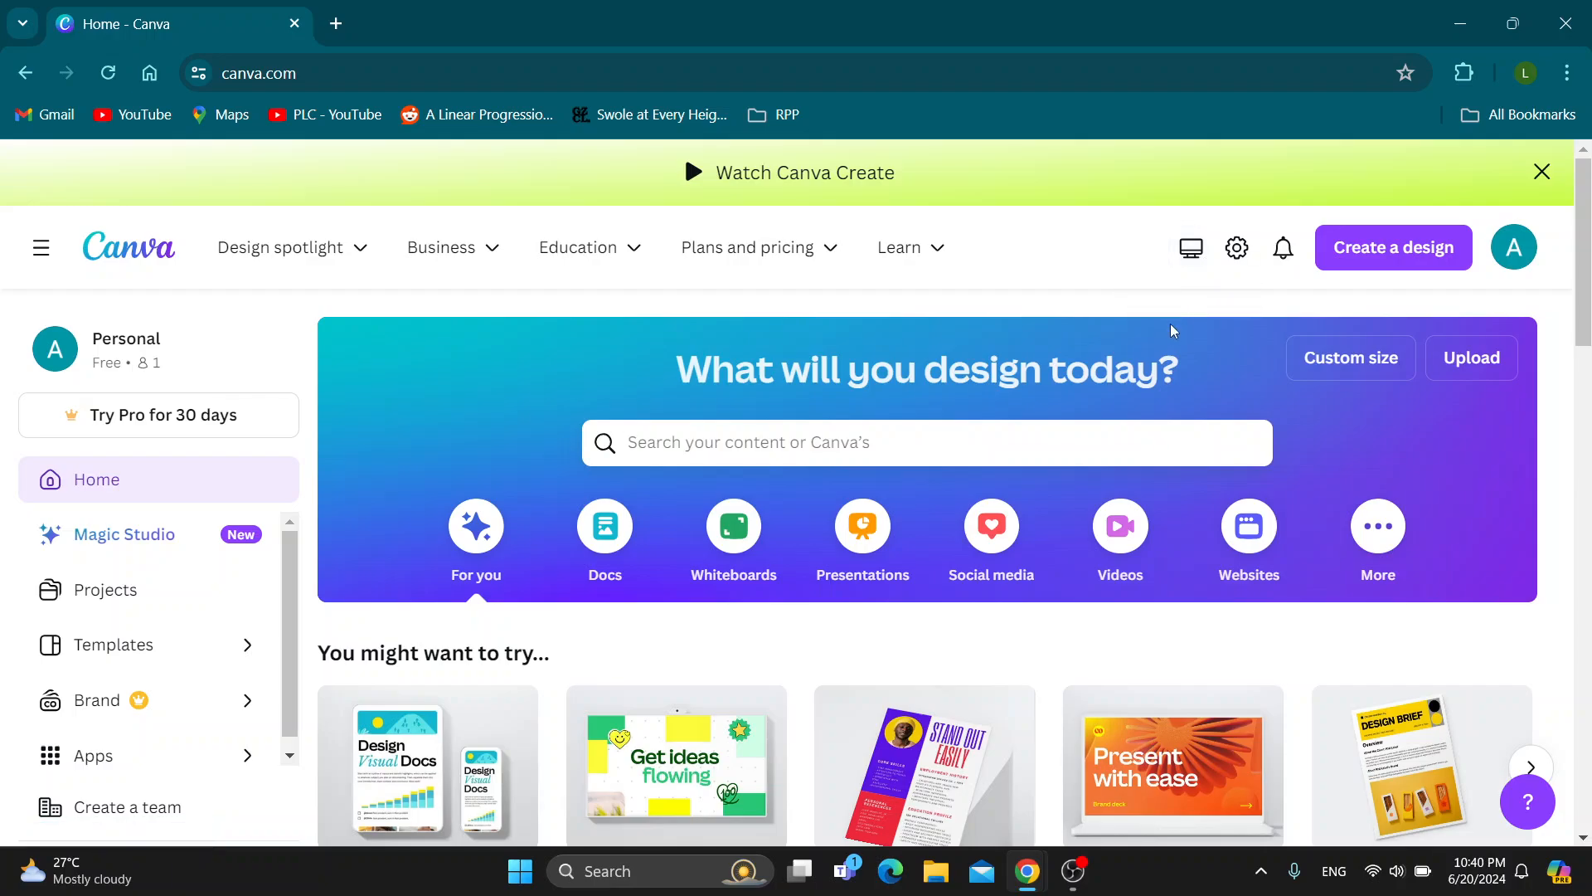
pyautogui.moveTo(1221, 350)
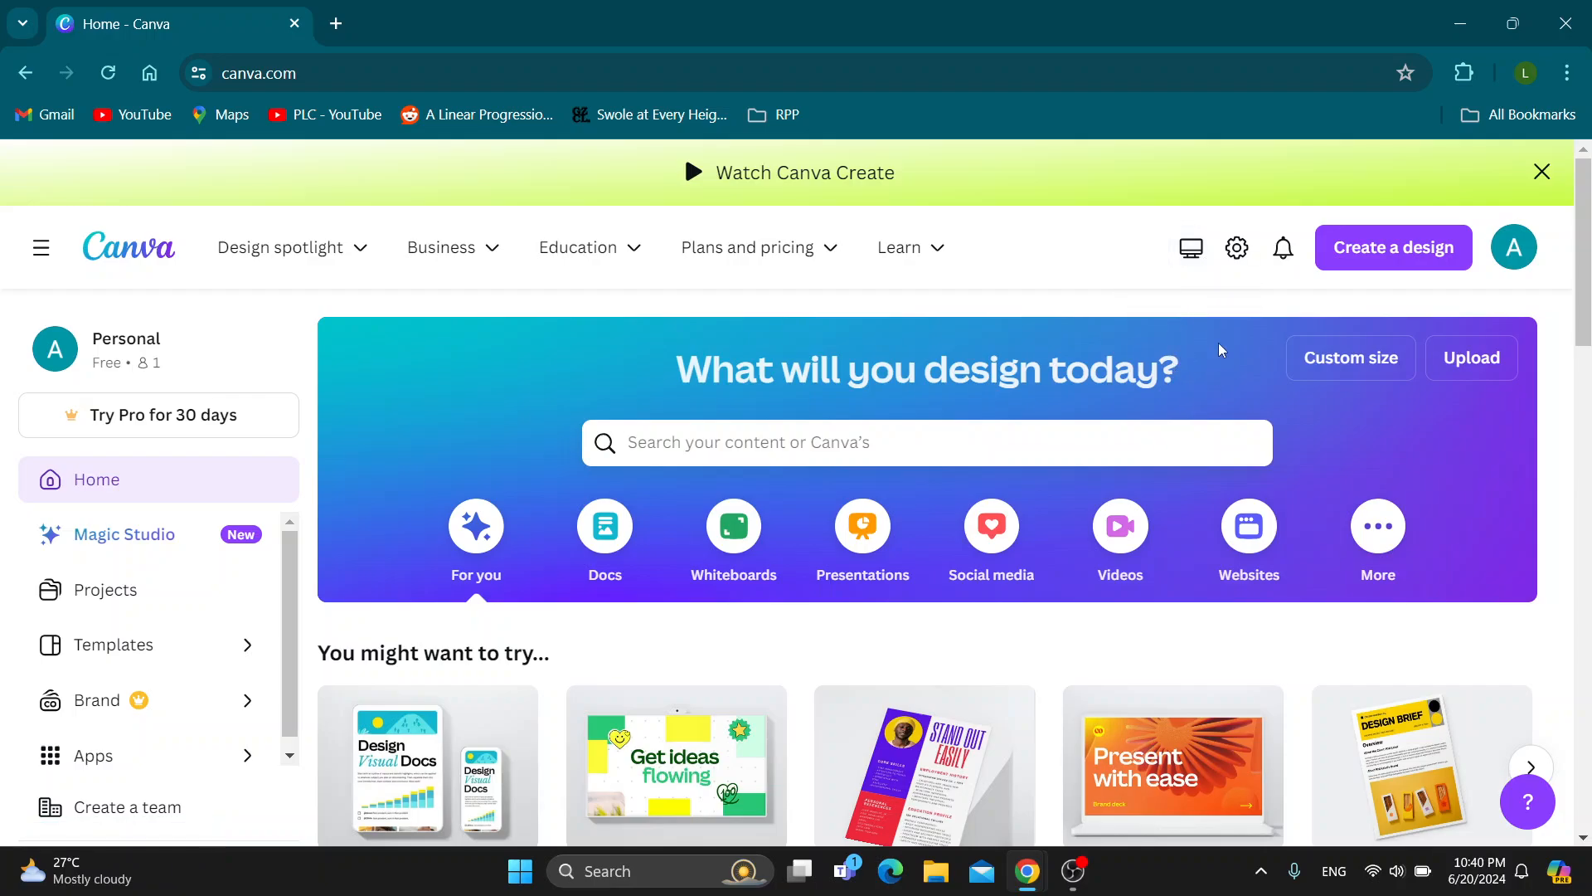
pyautogui.moveTo(1215, 325)
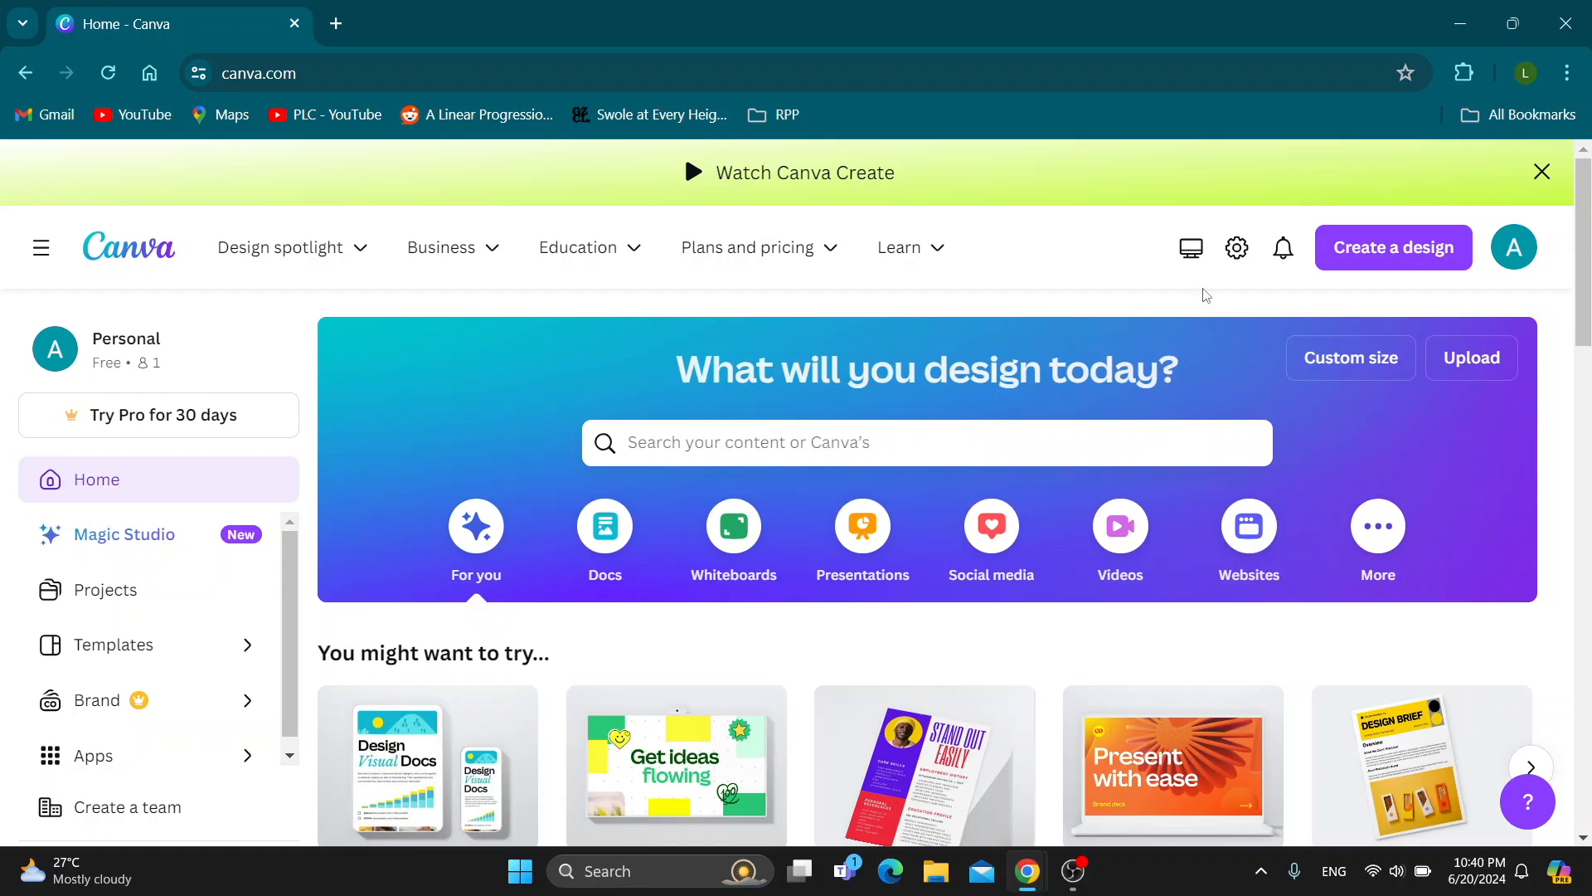
pyautogui.moveTo(1012, 315)
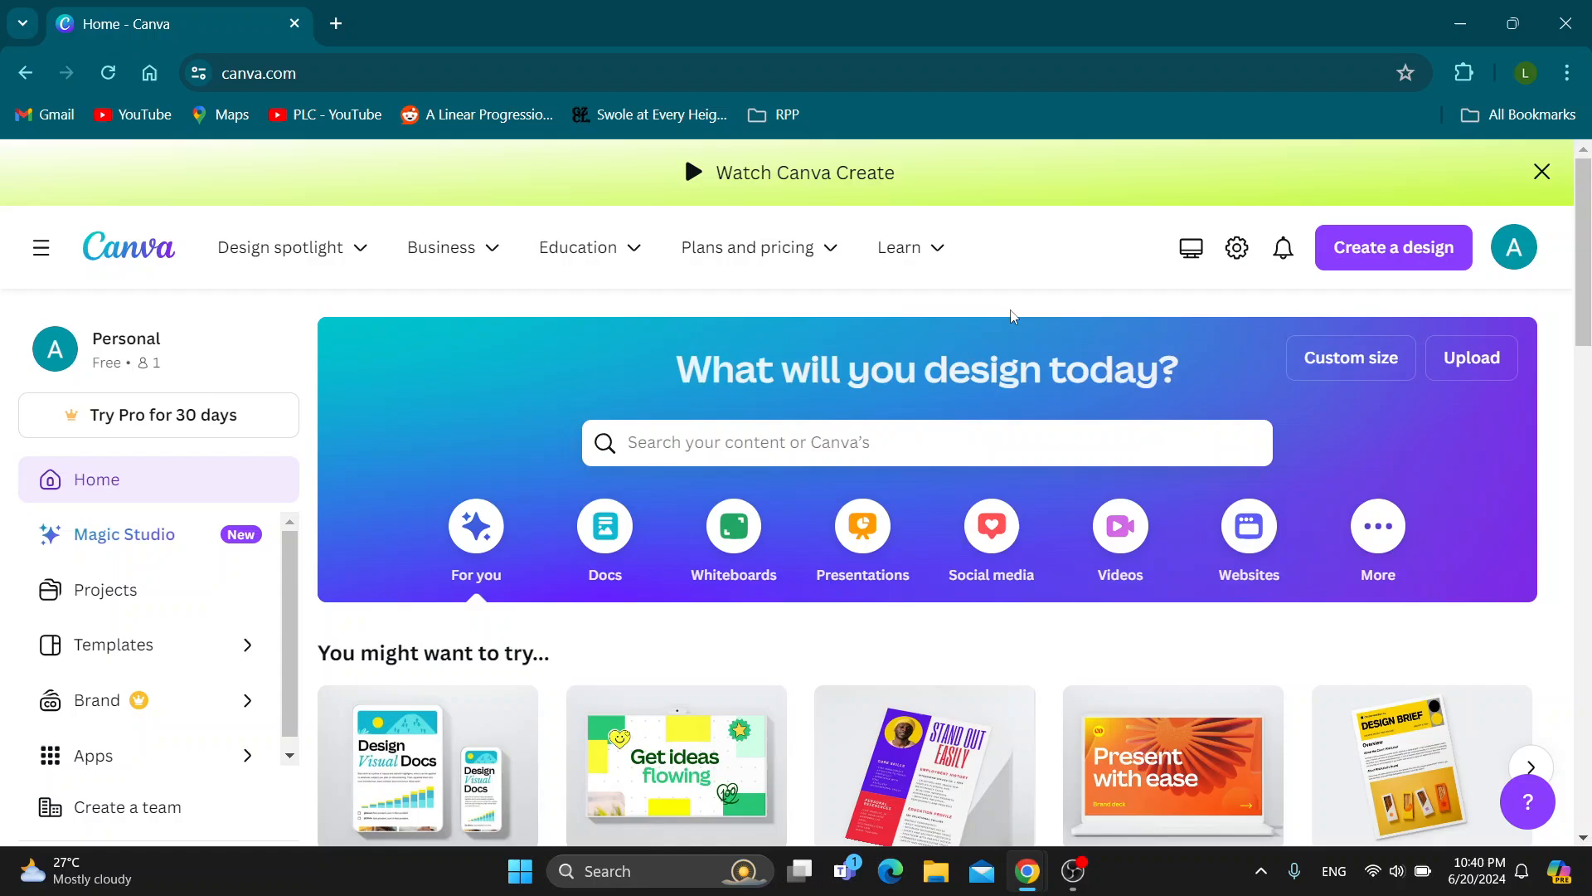
# - Start a new blank Flyer (A4 21 × 29.7 cm) design from the Create a design list
pyautogui.click(259, 71)
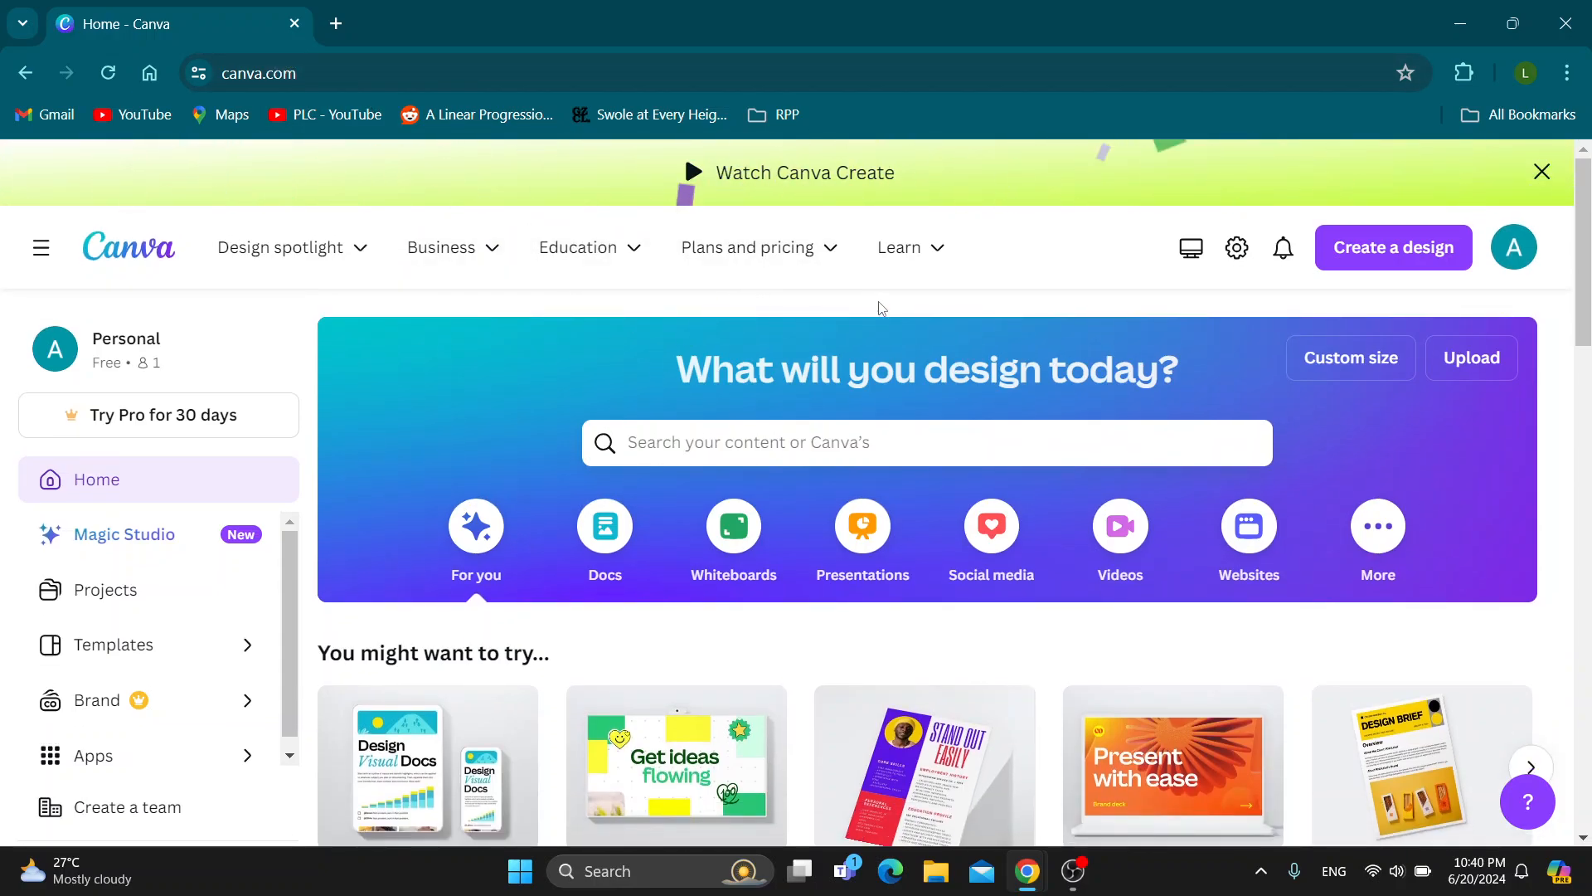
pyautogui.moveTo(1041, 309)
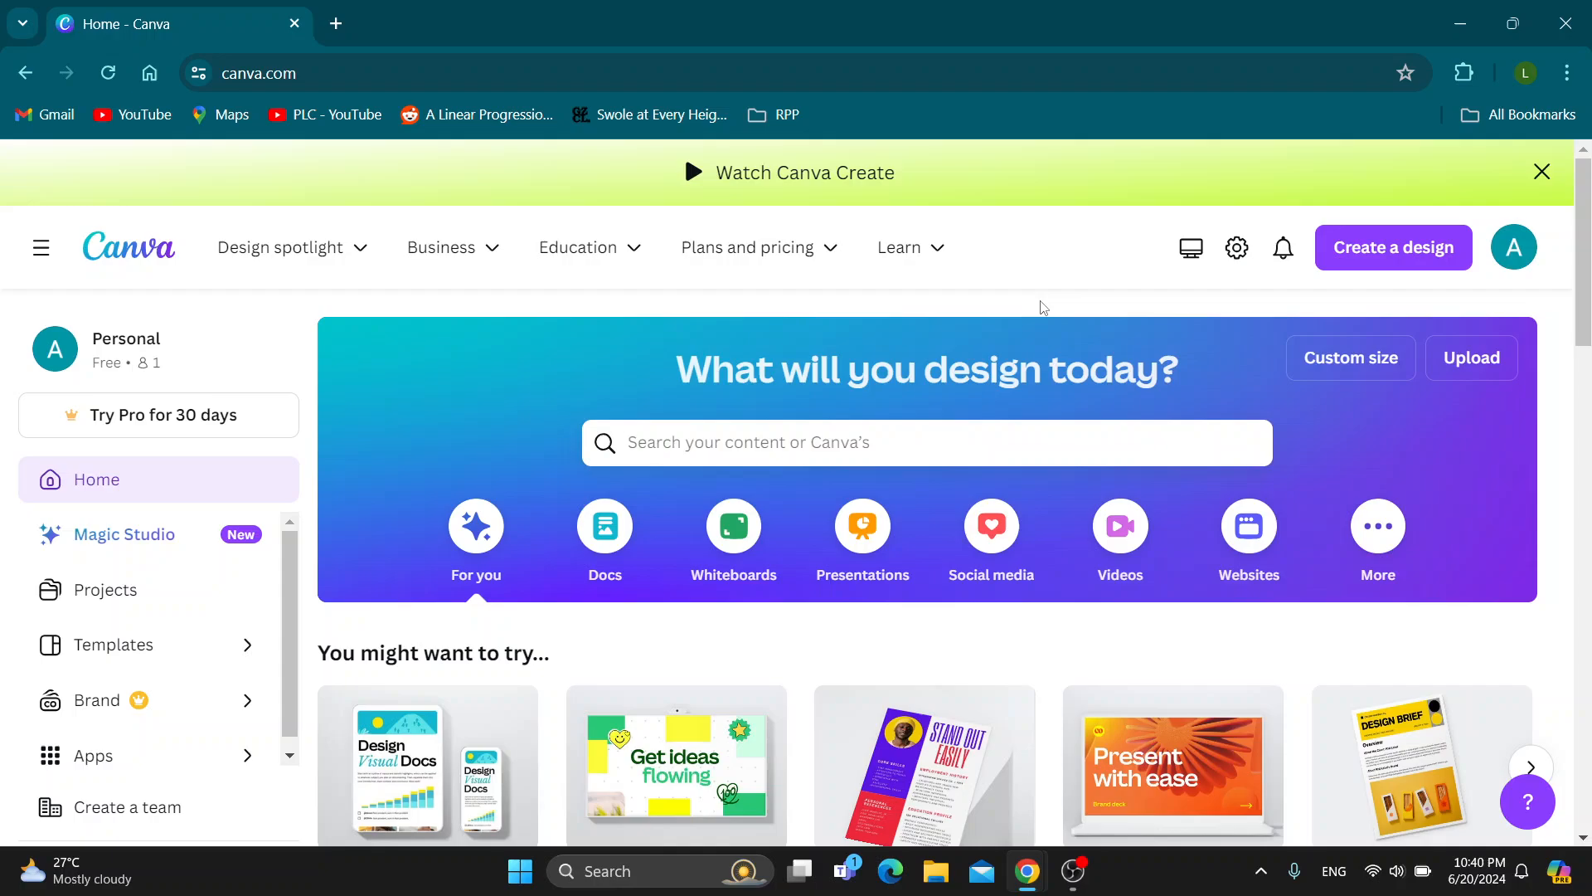
pyautogui.moveTo(1133, 284)
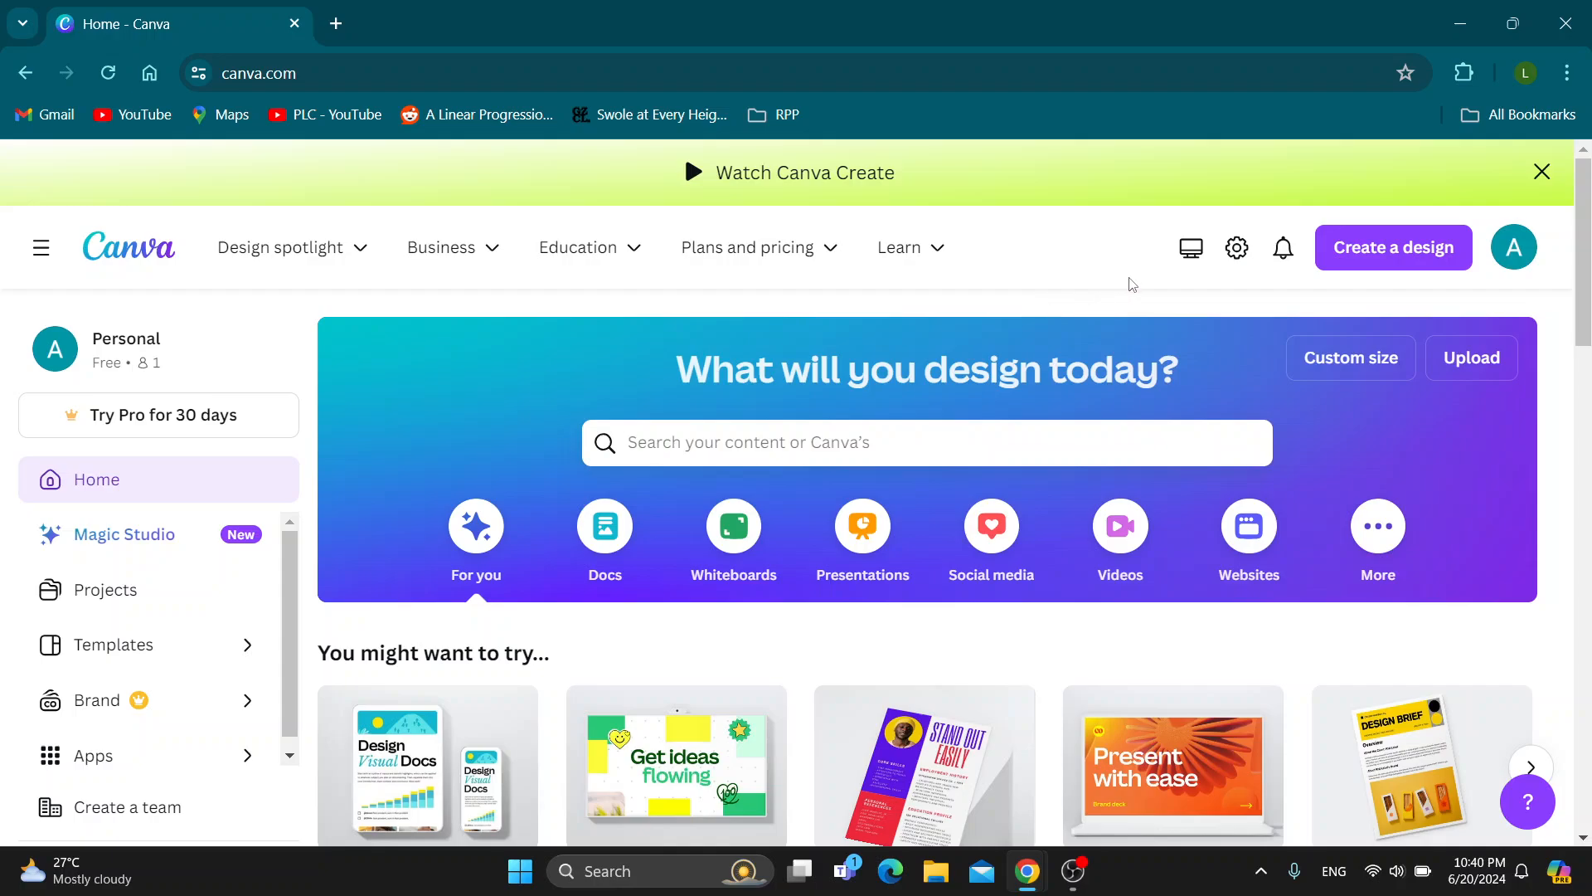
pyautogui.moveTo(1465, 292)
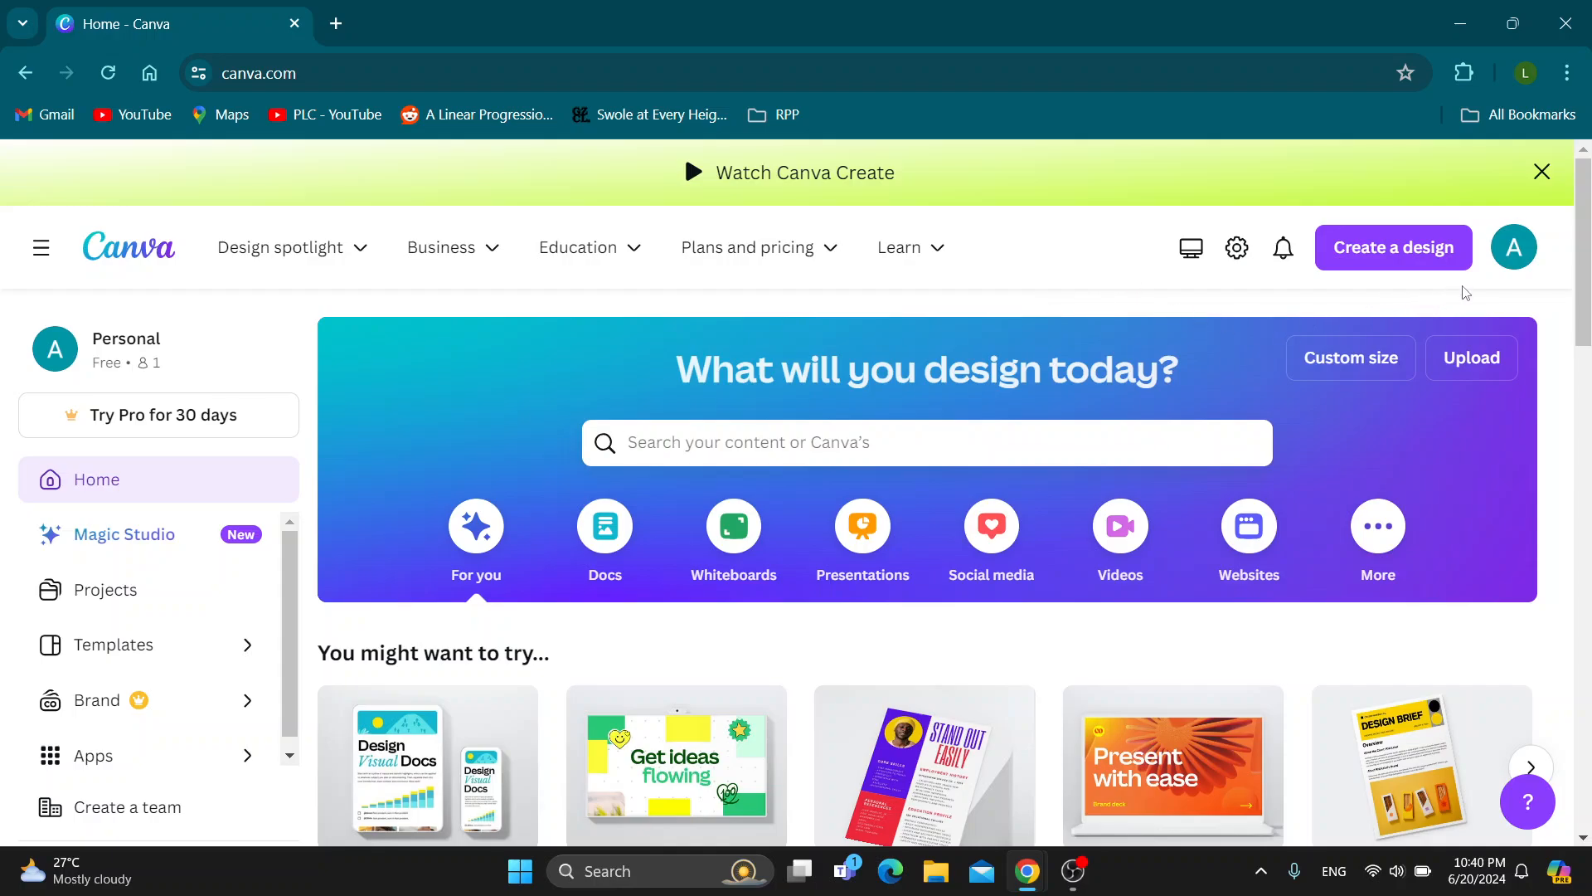
pyautogui.moveTo(1475, 305)
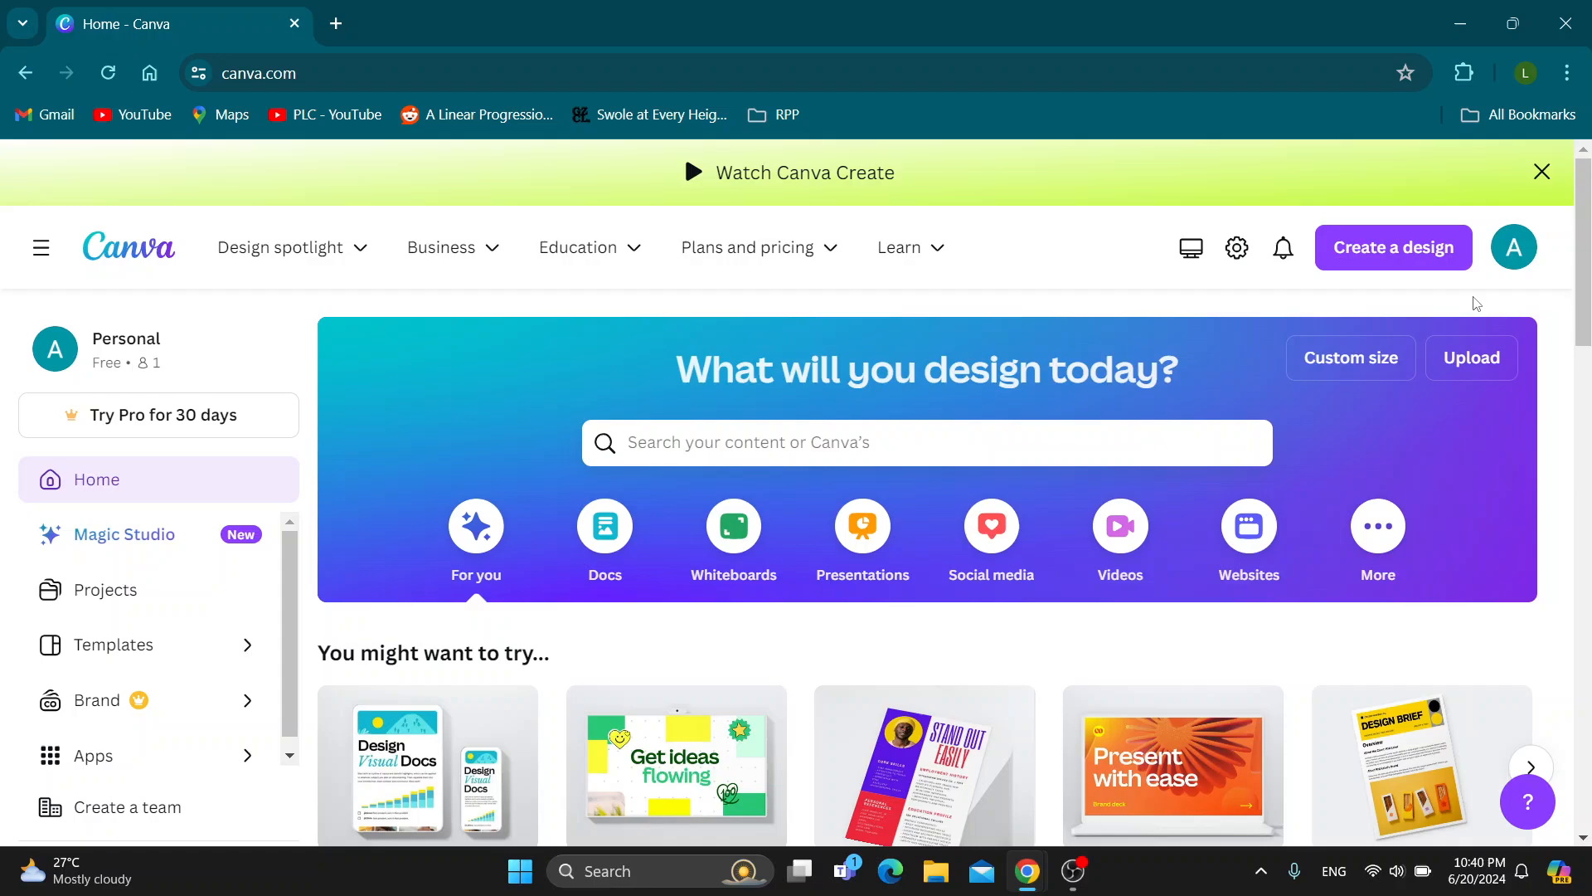
pyautogui.moveTo(1129, 276)
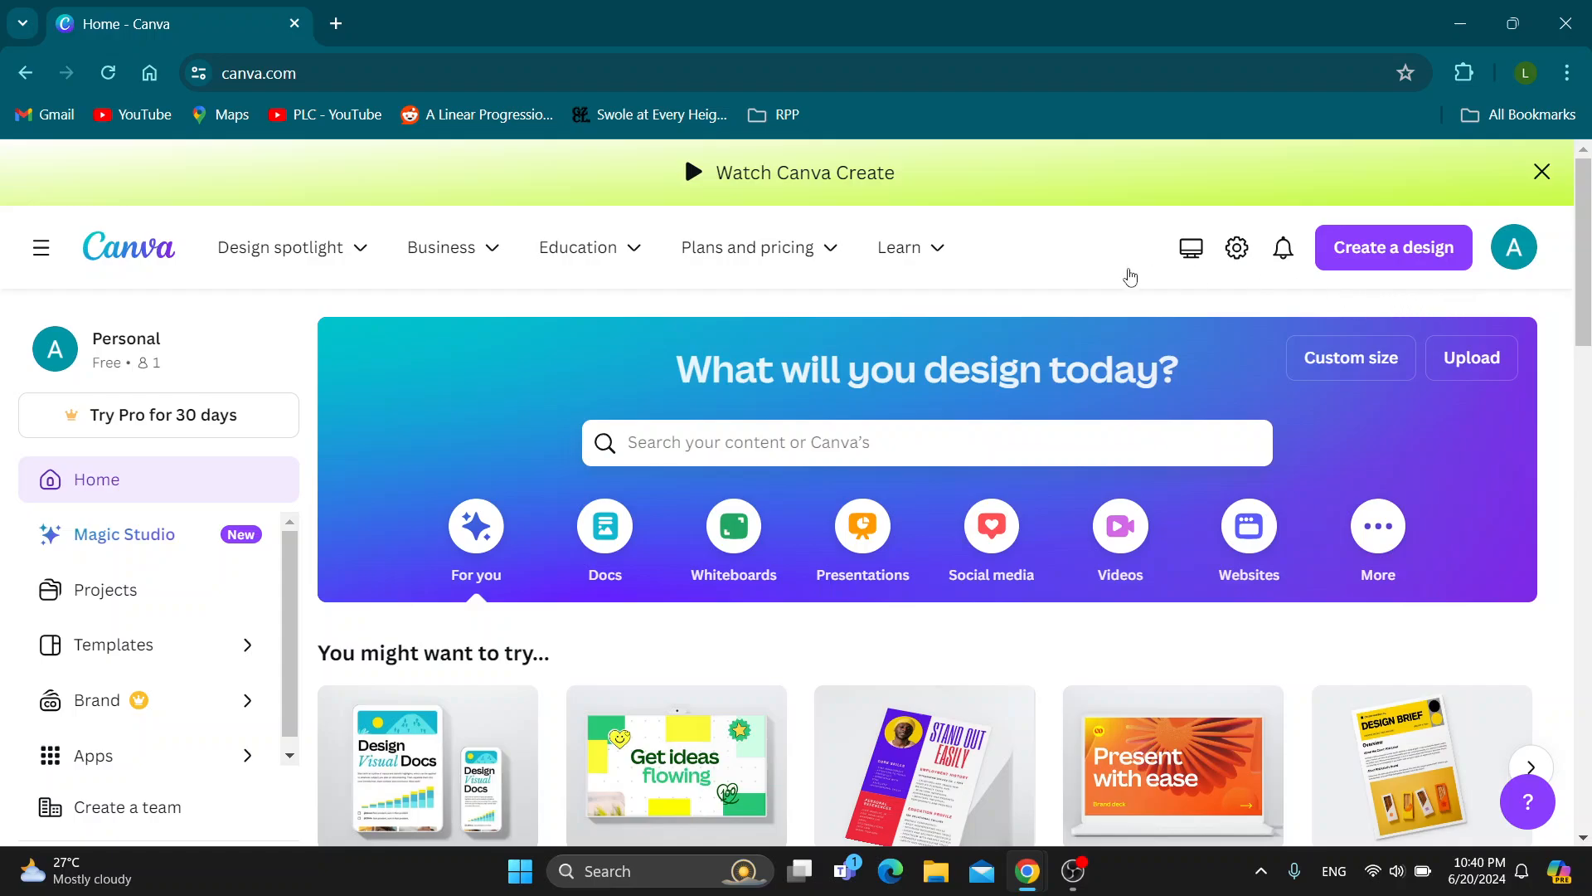
pyautogui.moveTo(793, 357)
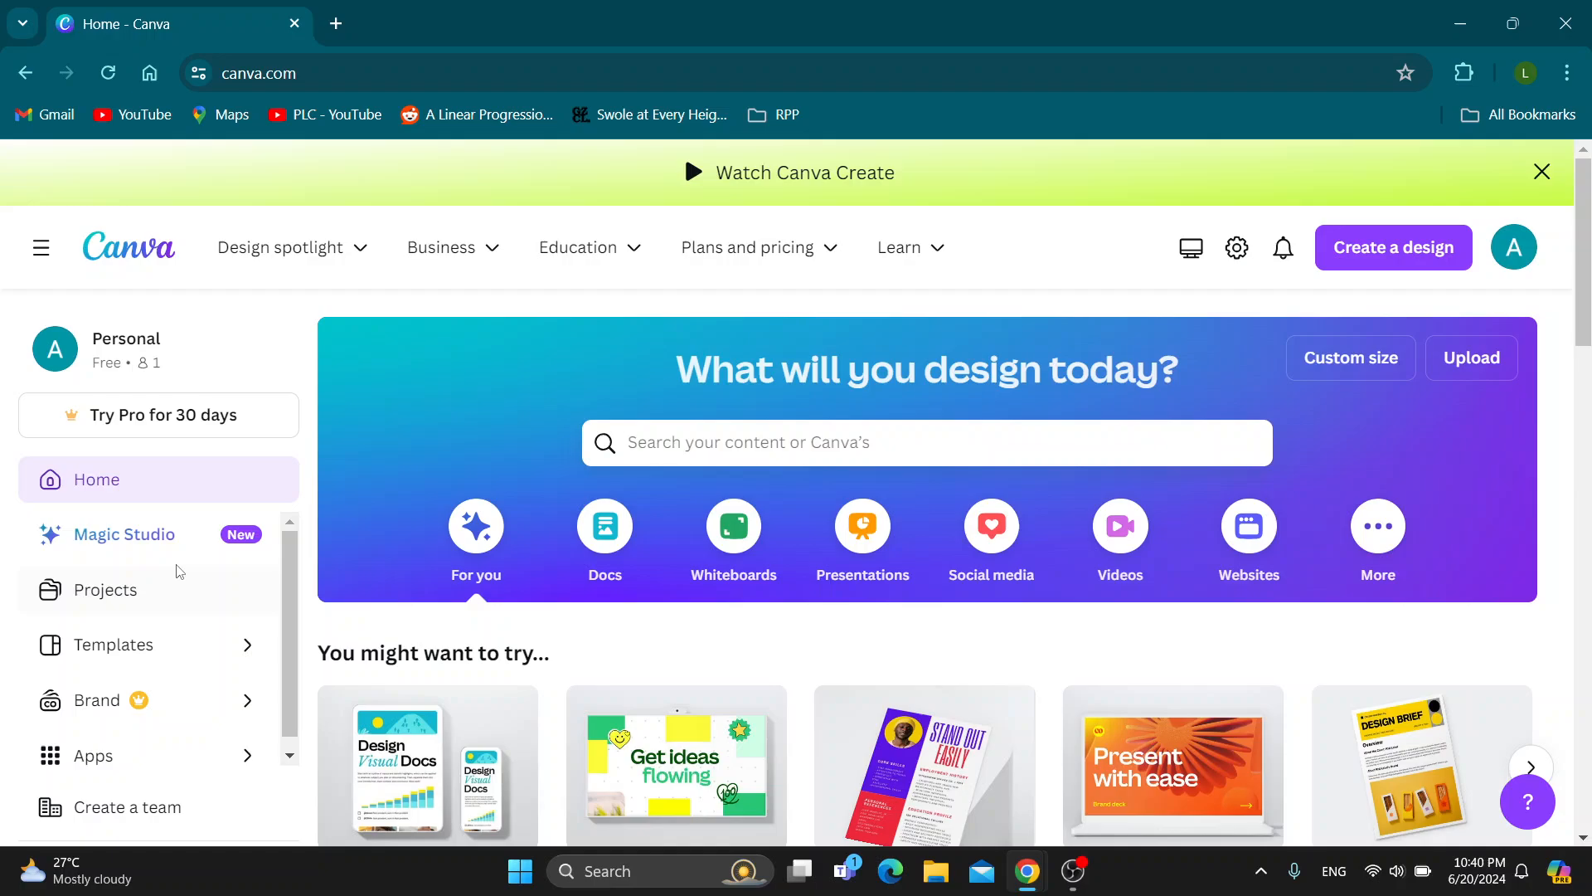
pyautogui.moveTo(405, 637)
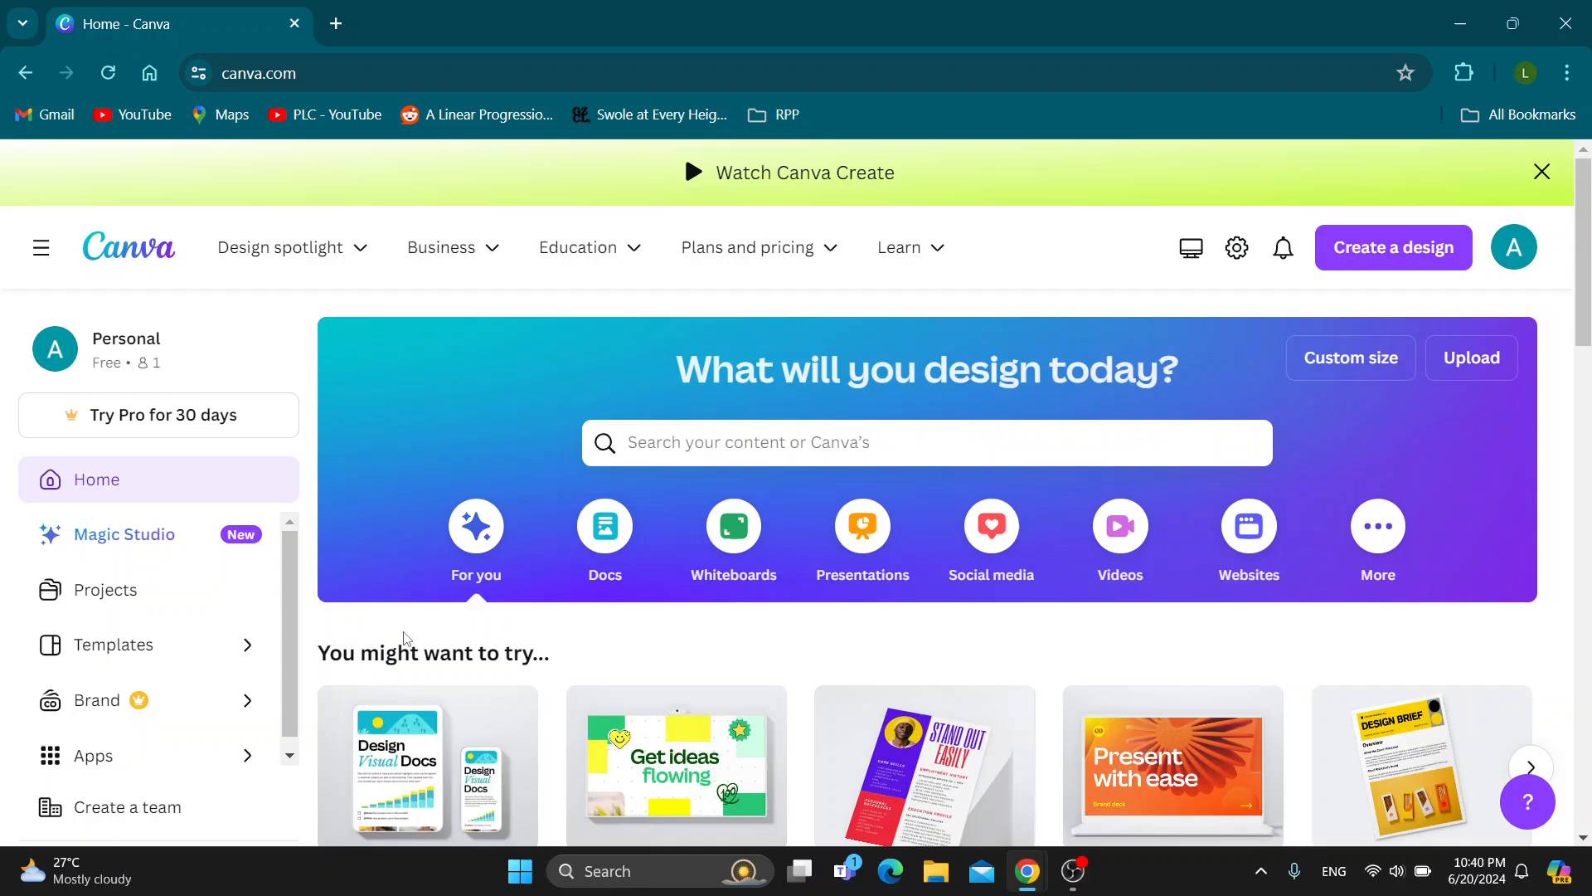
pyautogui.moveTo(418, 649)
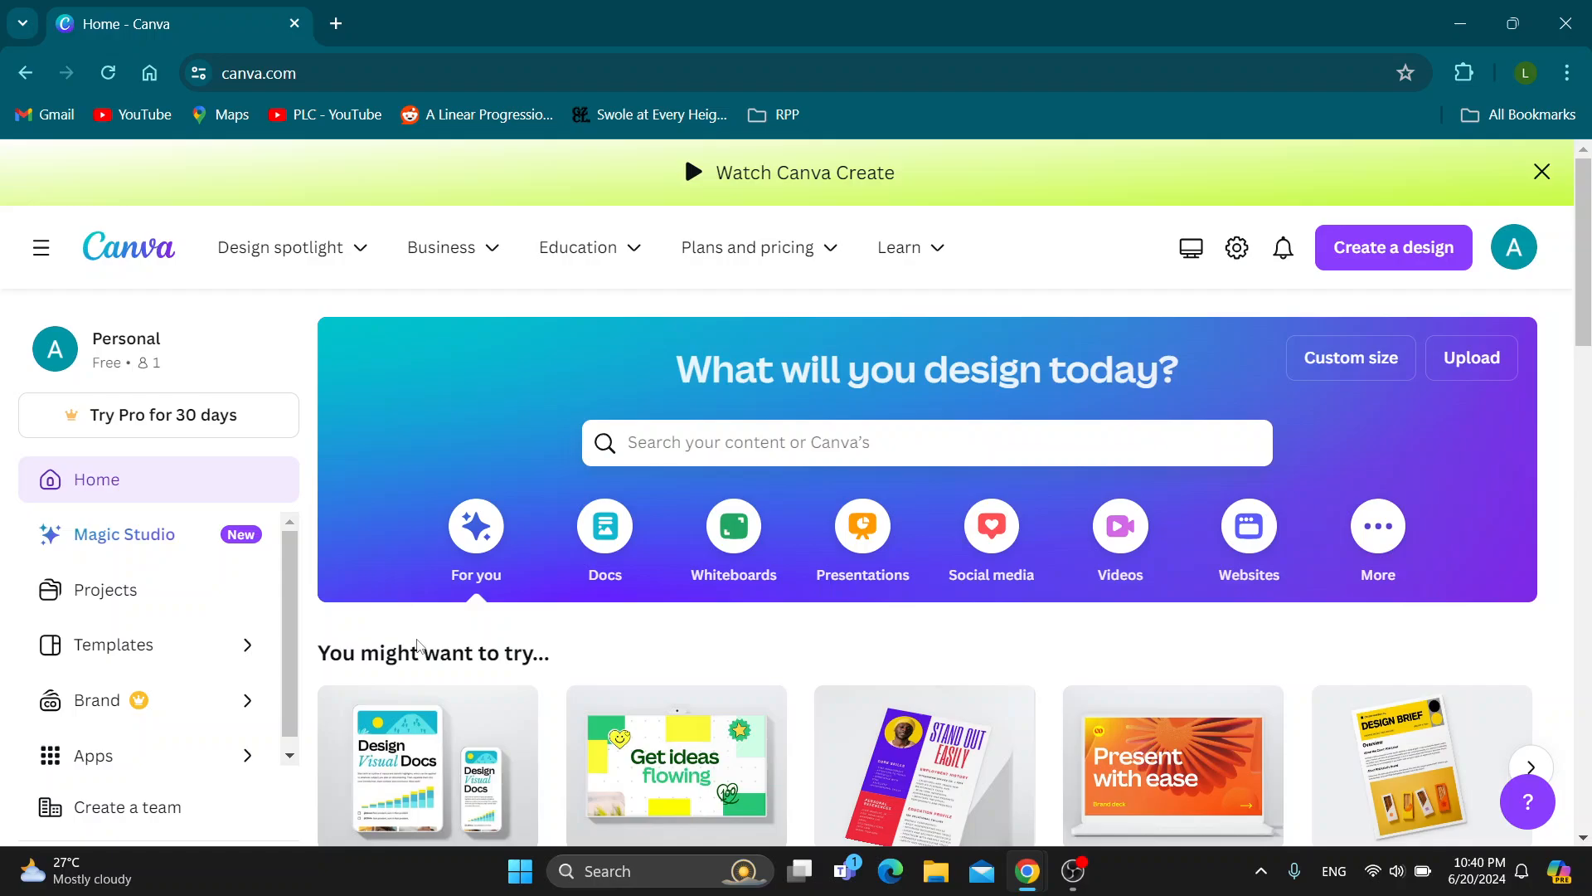
pyautogui.moveTo(1211, 318)
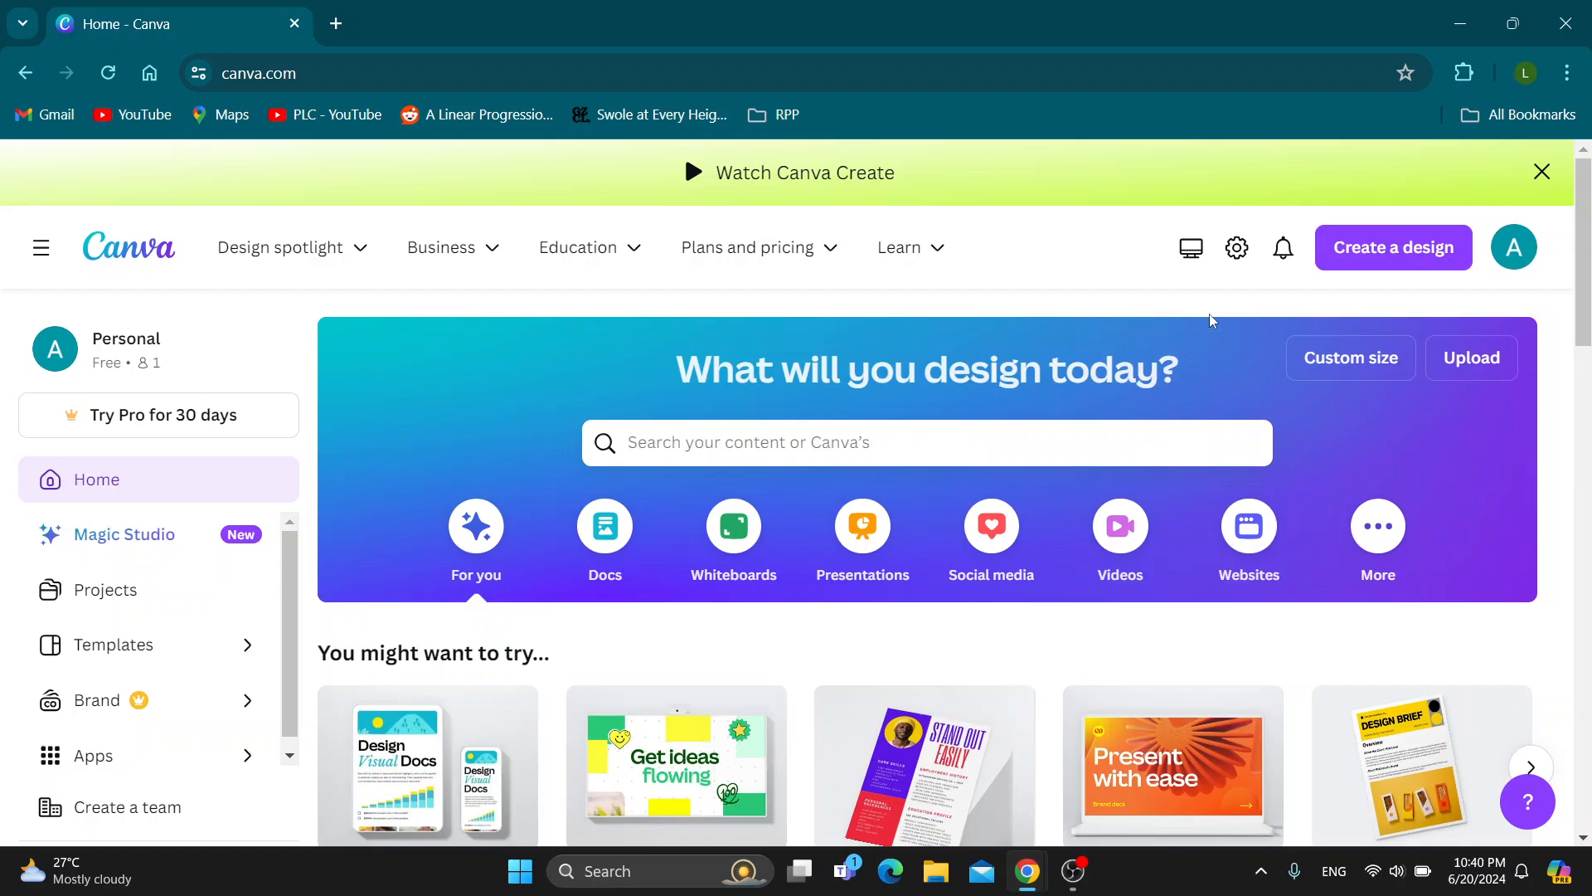
pyautogui.moveTo(1392, 247)
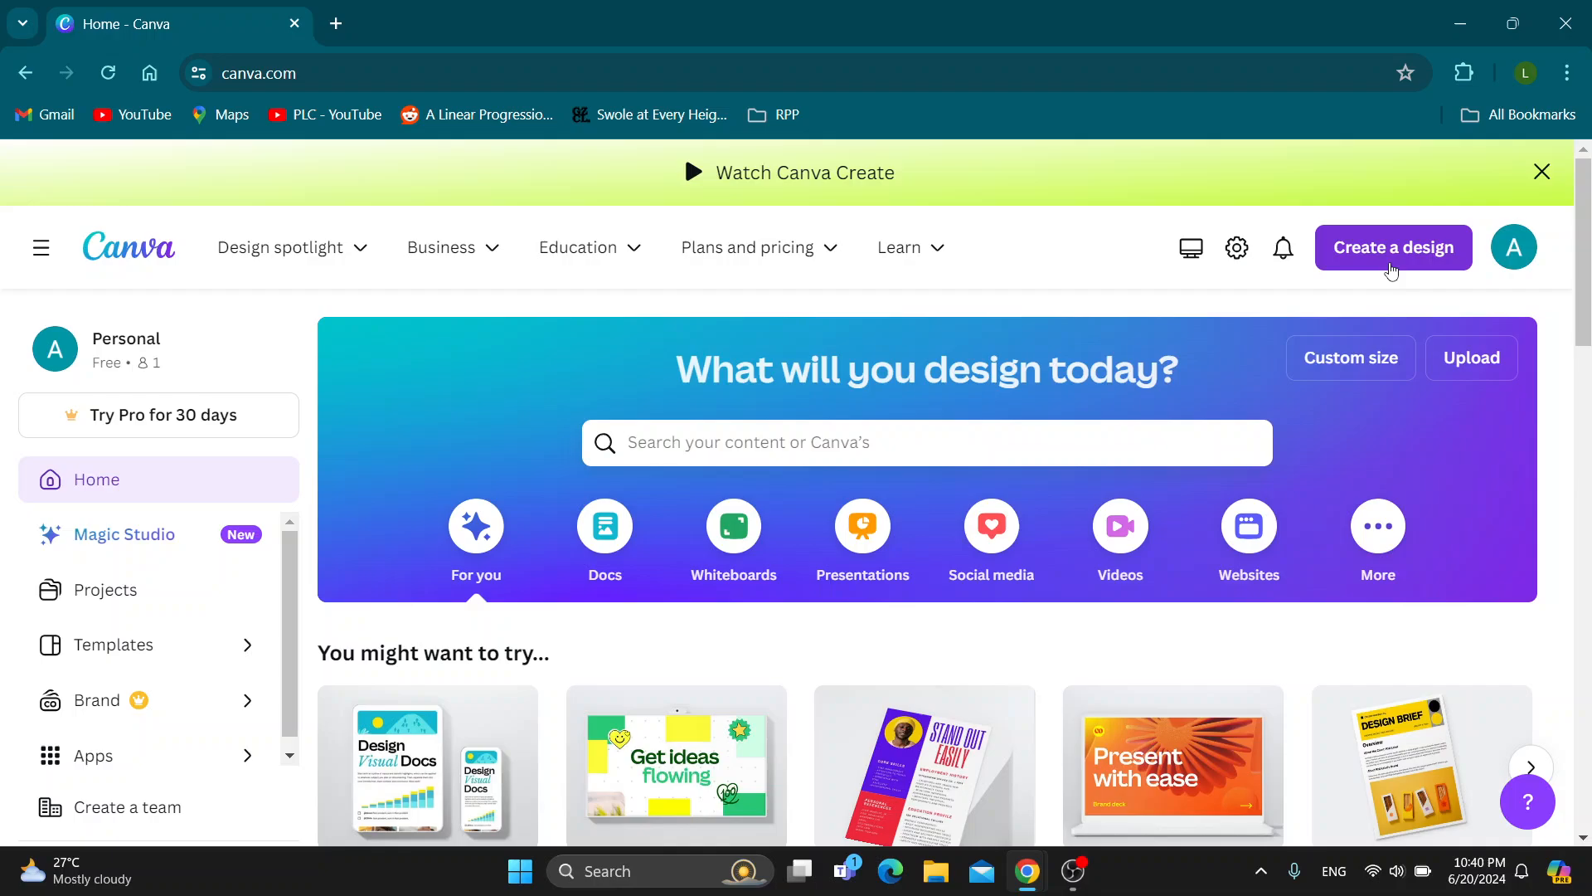
pyautogui.click(1391, 247)
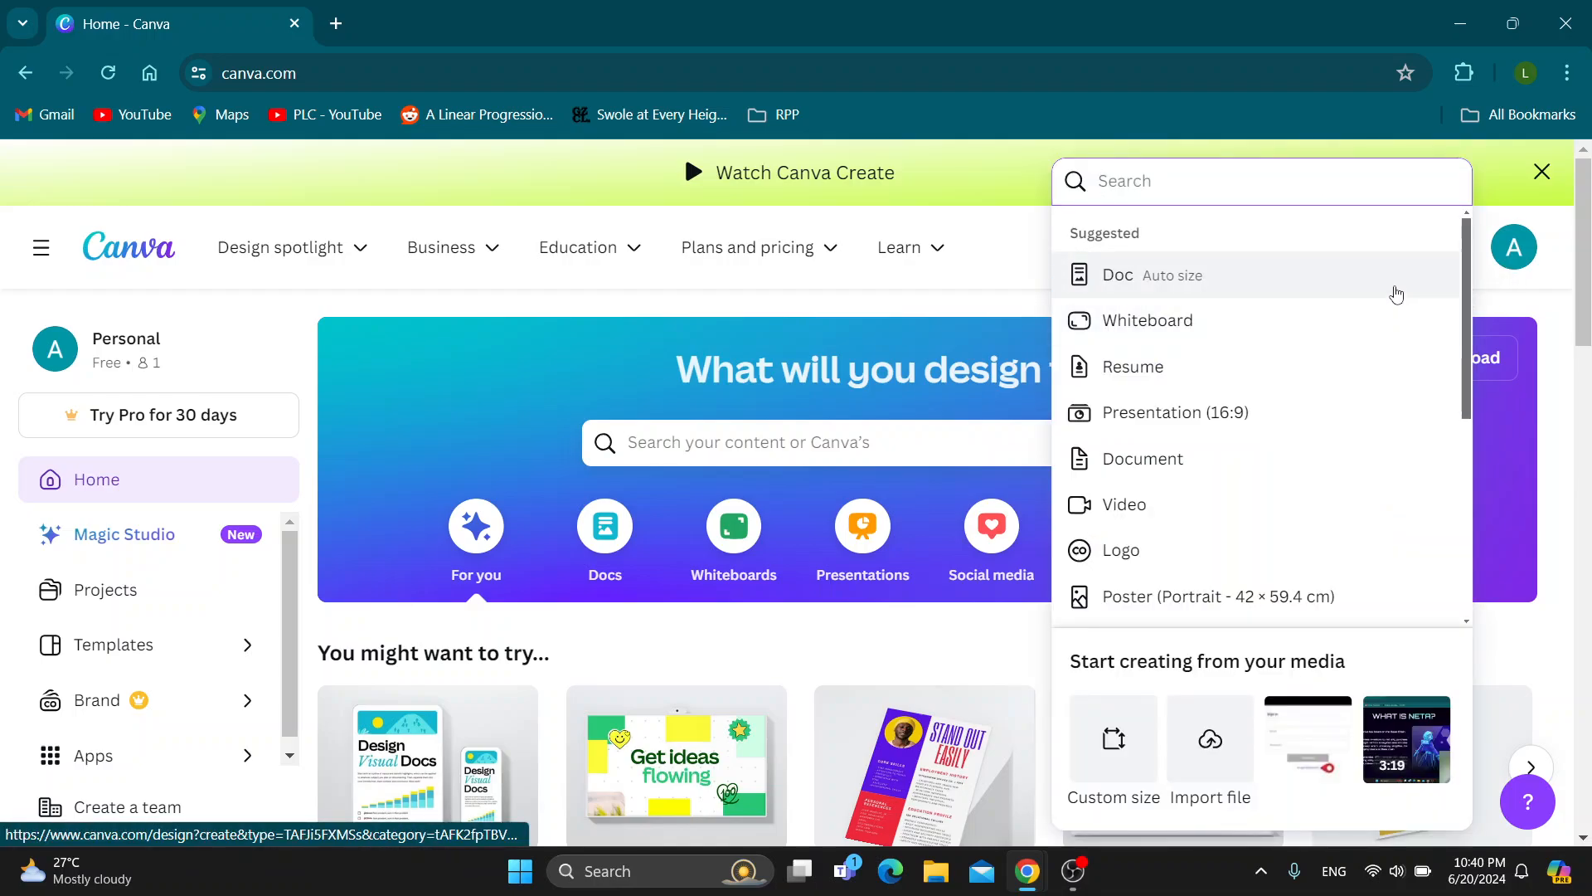
pyautogui.moveTo(1174, 303)
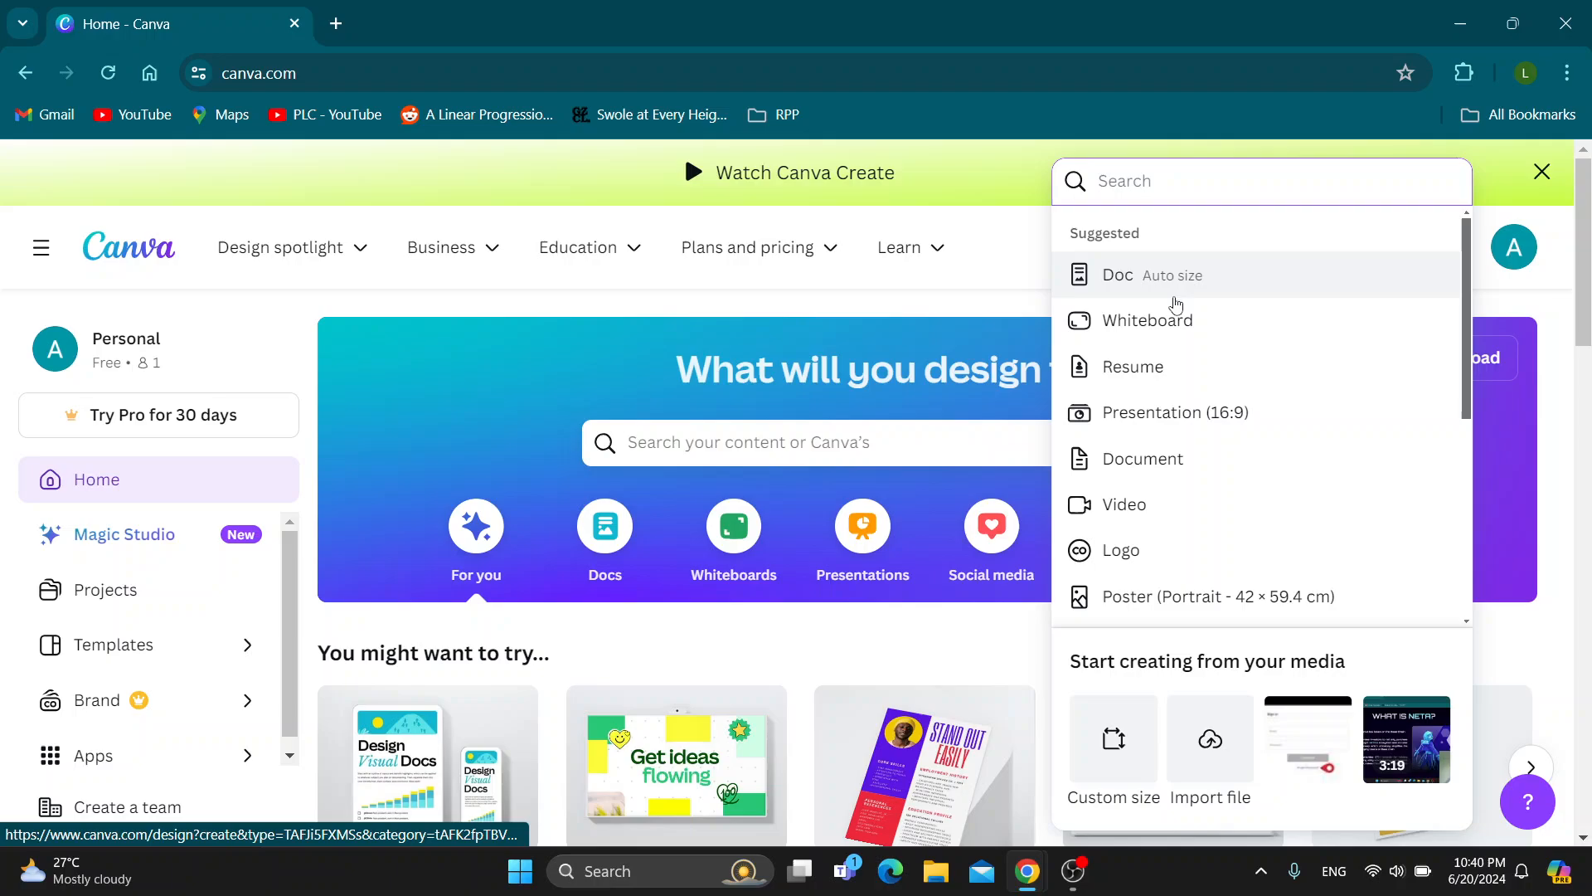
pyautogui.moveTo(1219, 413)
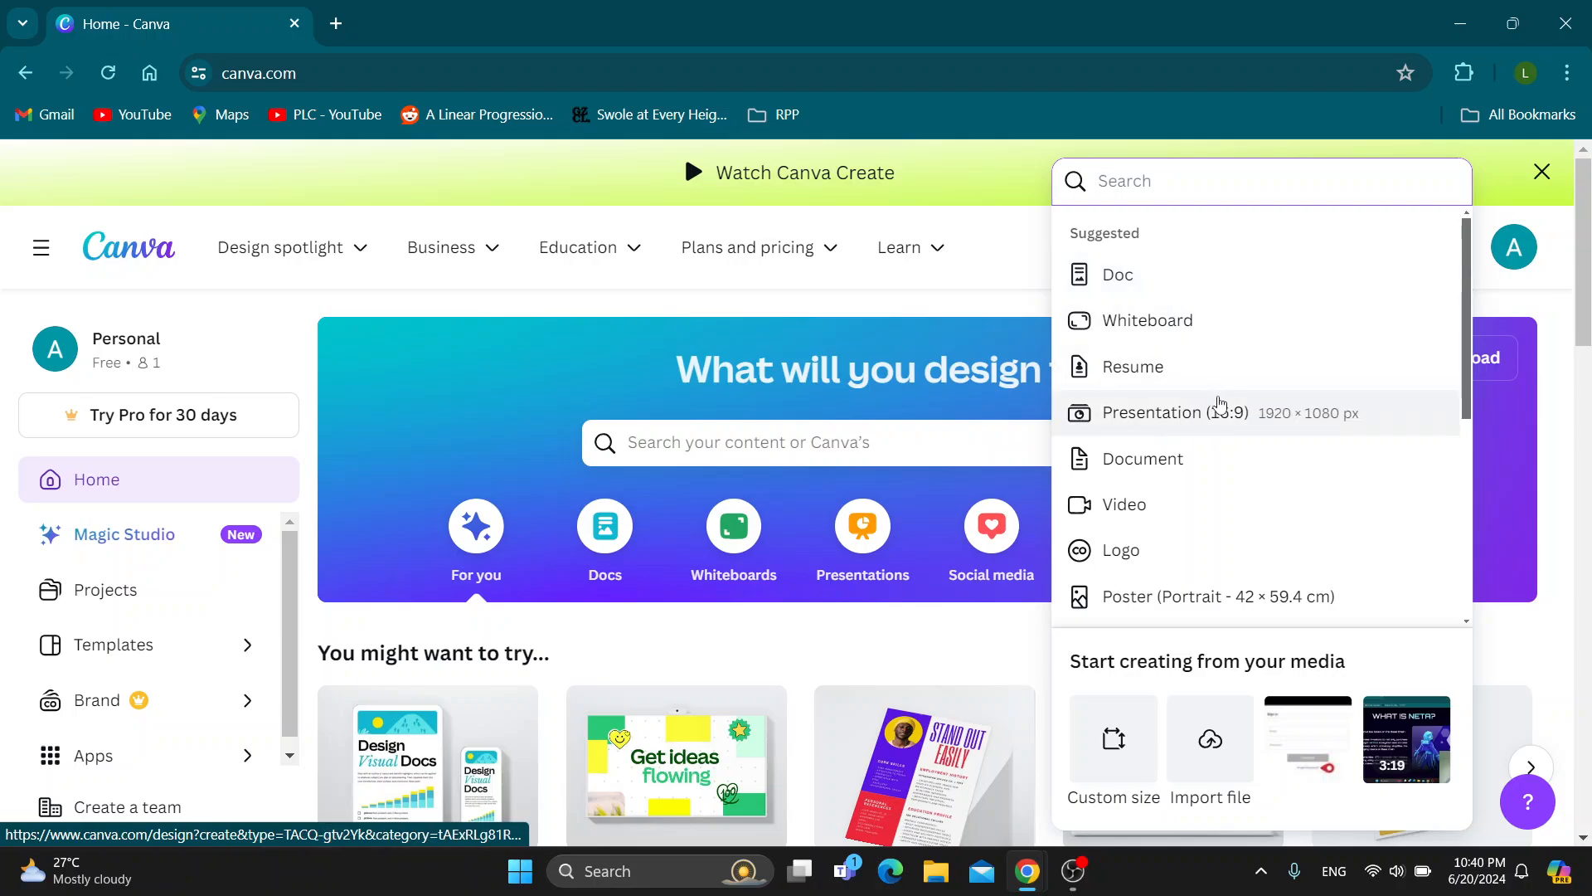
pyautogui.scroll(-3)
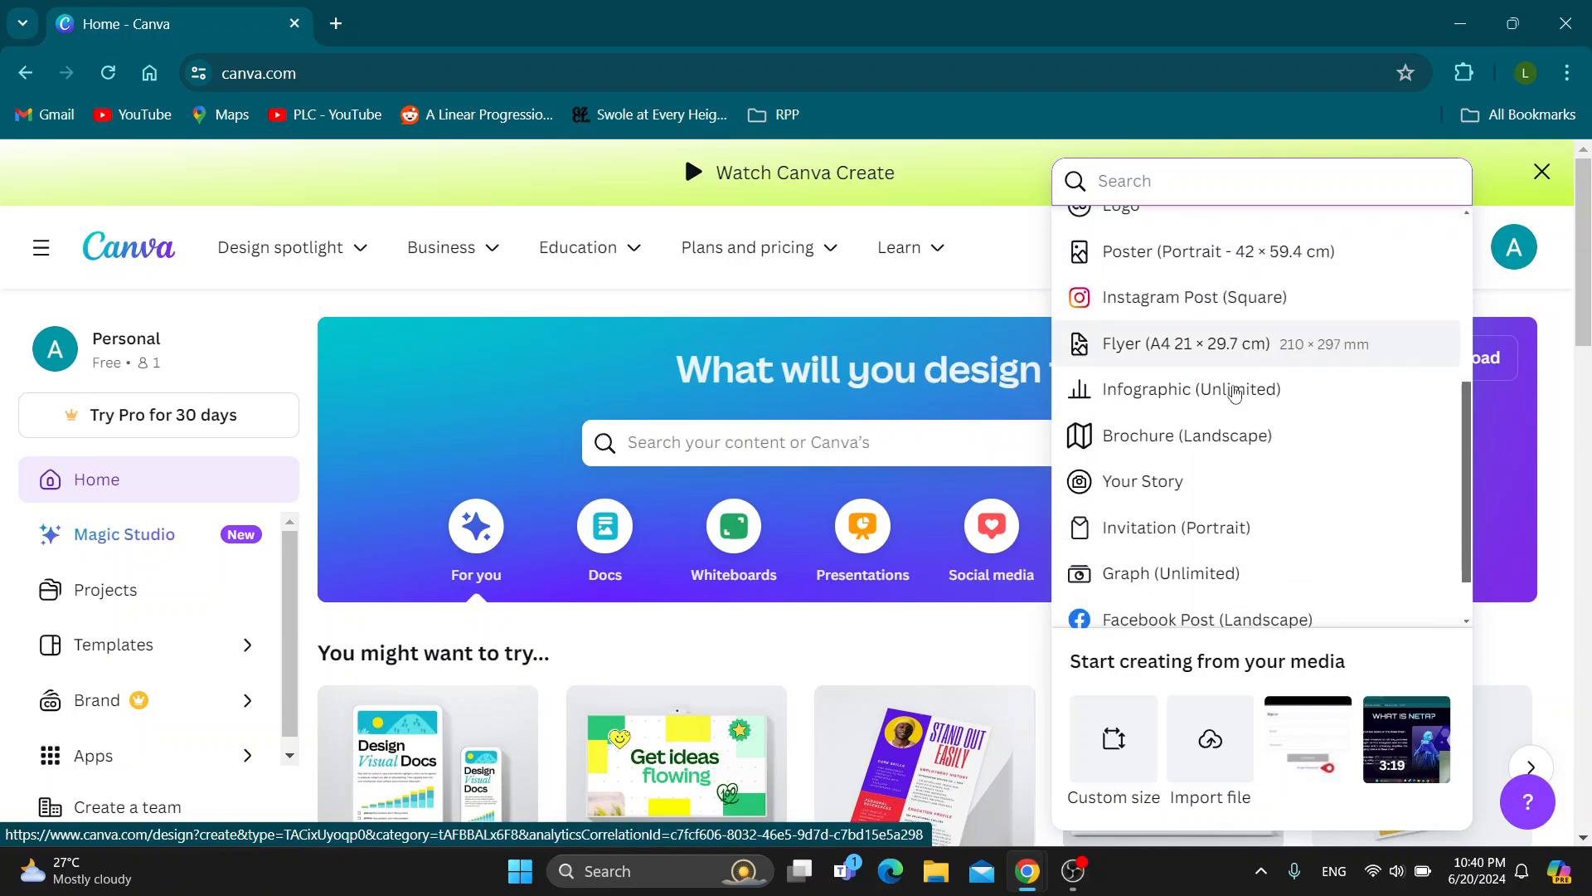
pyautogui.moveTo(1140, 358)
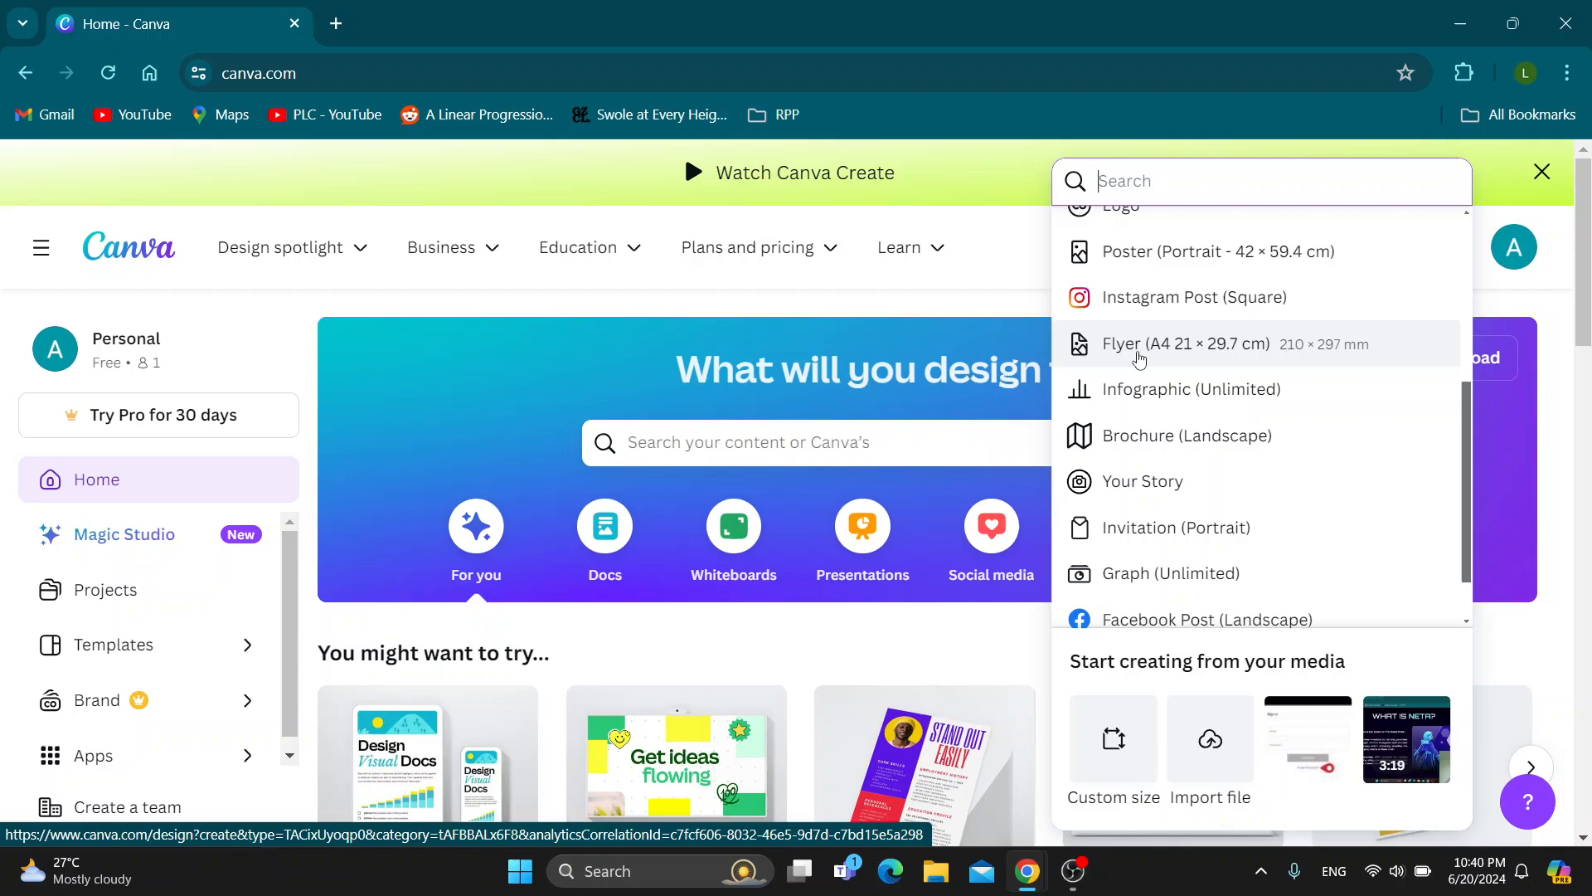
pyautogui.click(1185, 343)
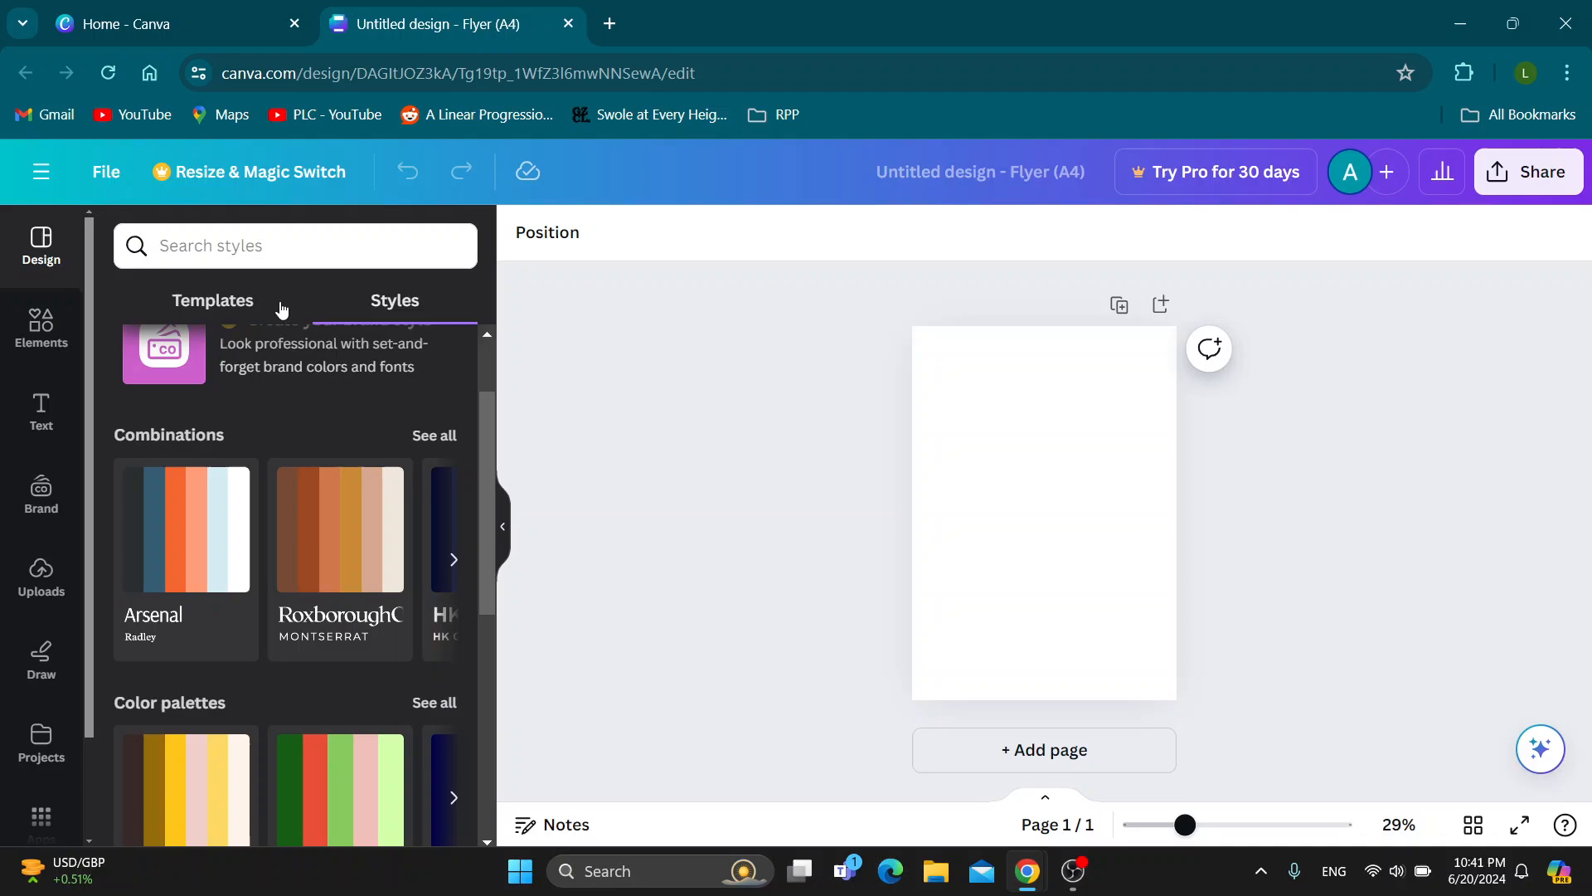
# - Show flyer templates beside the blank page in the Design panel
pyautogui.click(40, 243)
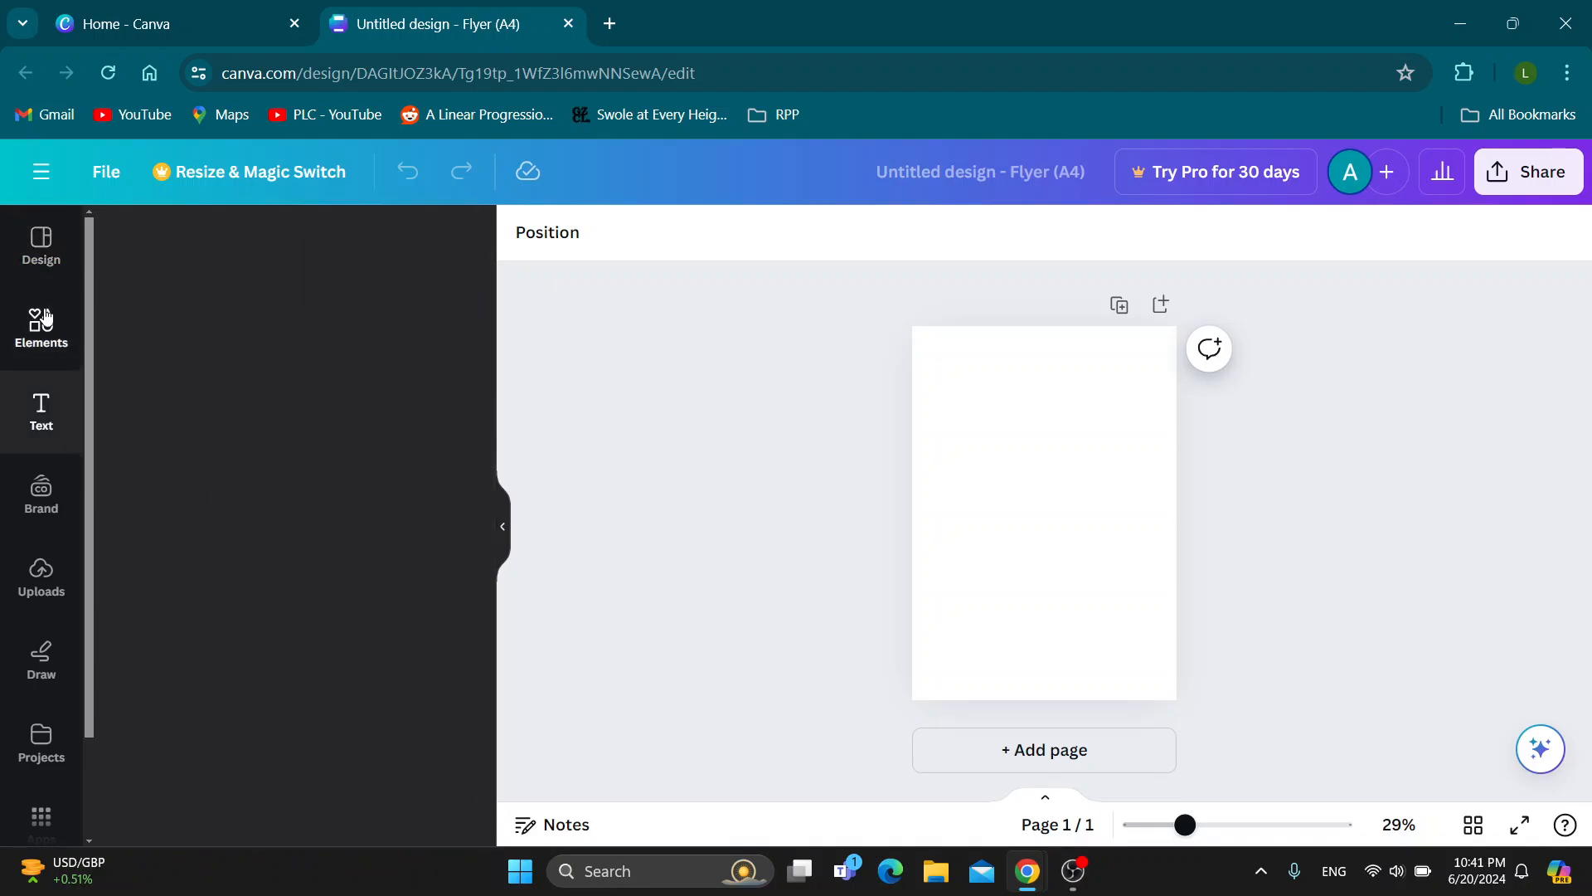
pyautogui.click(39, 244)
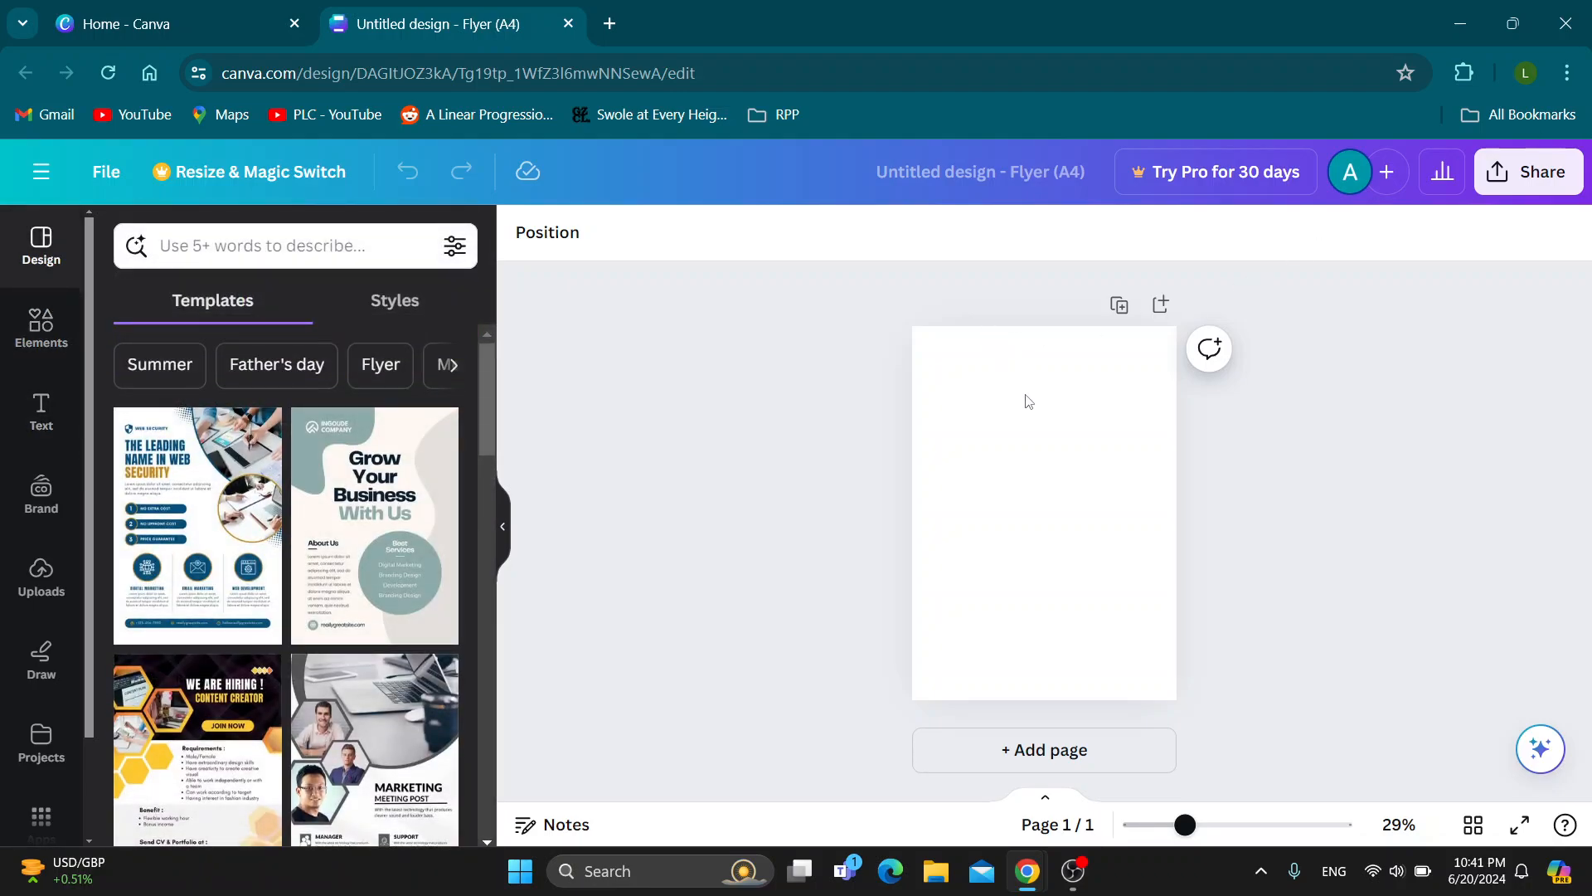